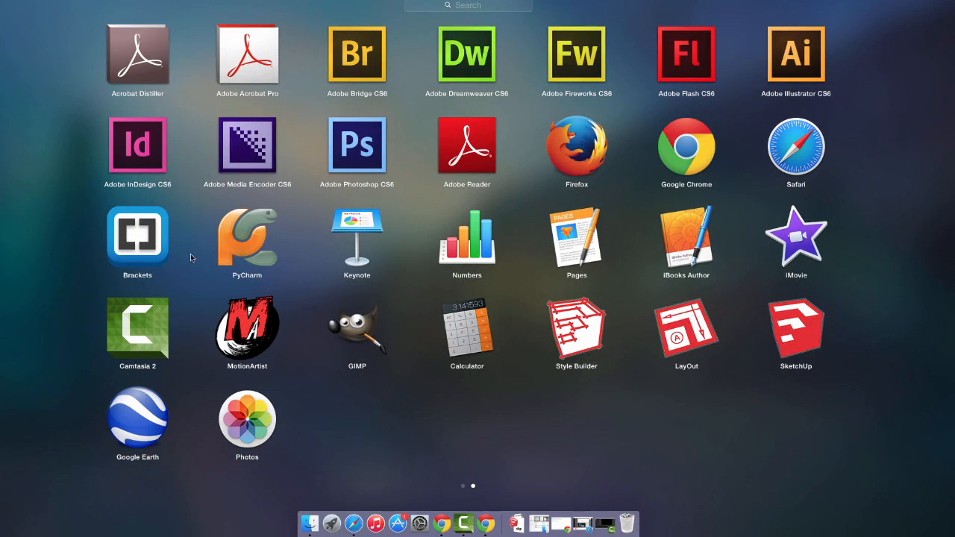
Launch Brackets from Launchpad with the JS-Prompts project's index.html
left_click(137, 235)
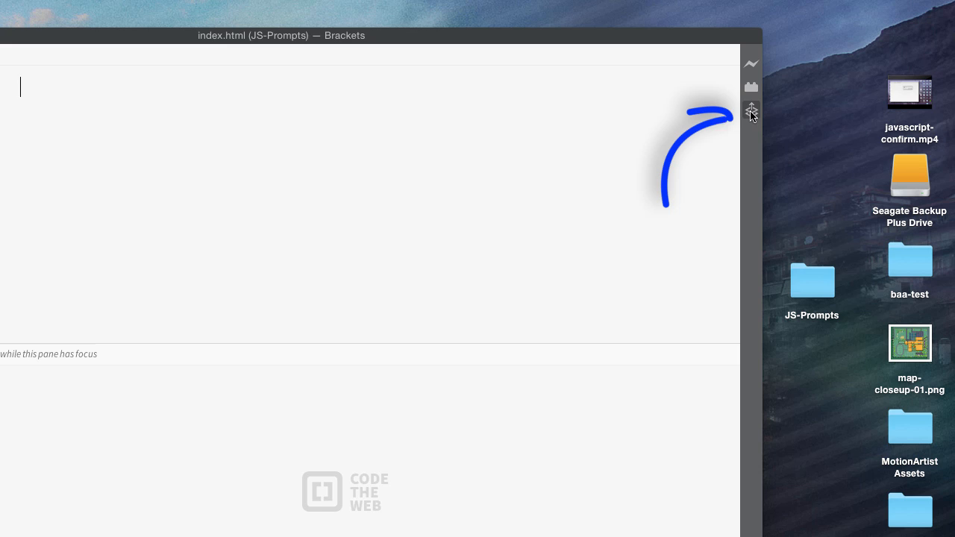
mouse_move(751, 109)
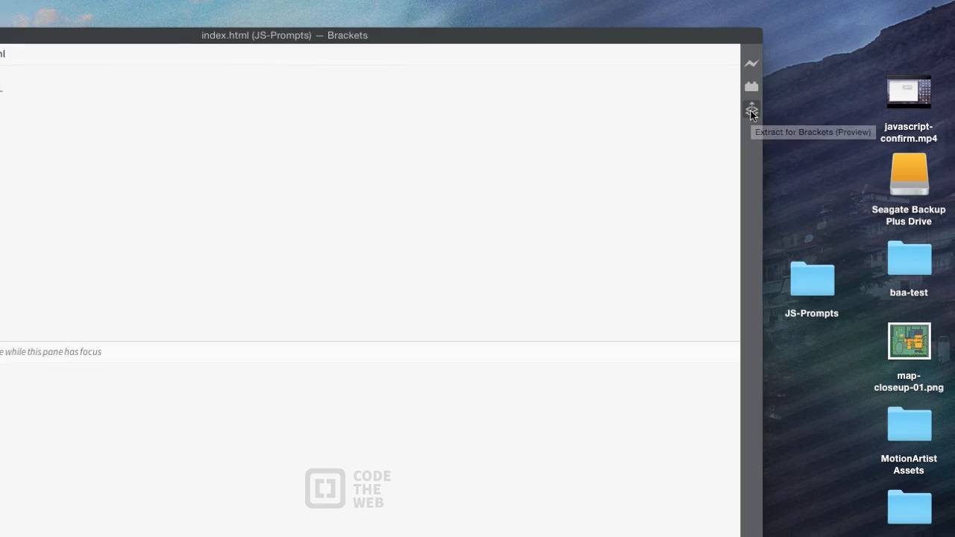
Open the Extract for Brackets panel, inspect a sample PSD element, and collapse the Examples group
left_click(751, 108)
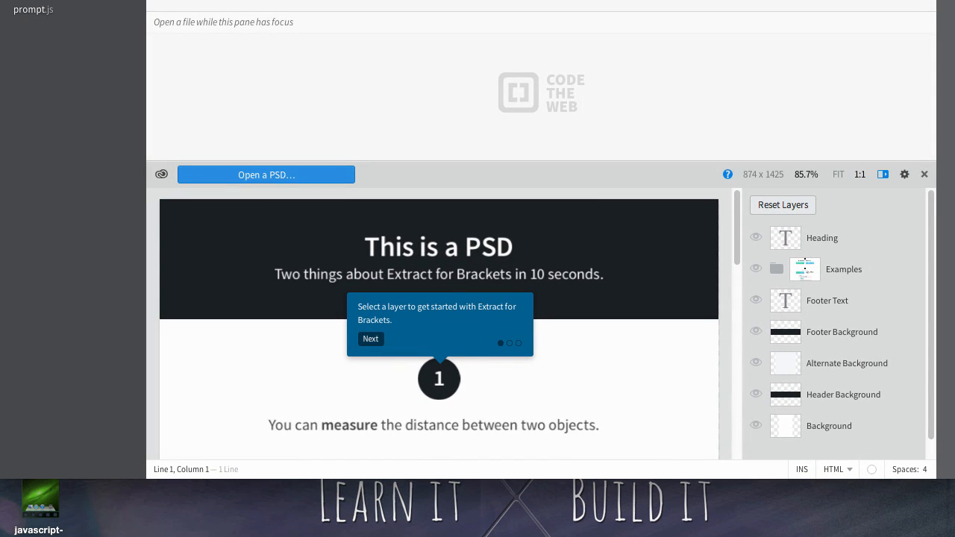
mouse_move(784, 76)
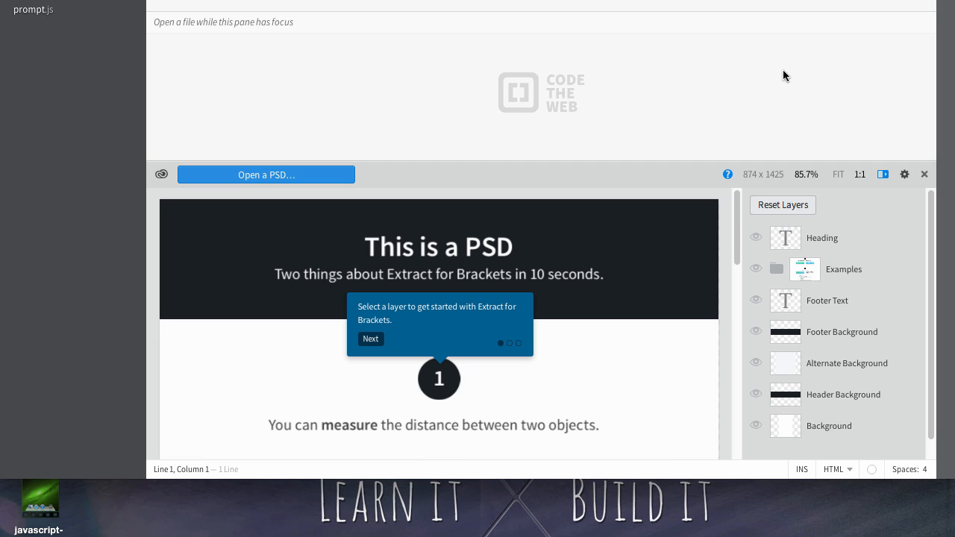
mouse_move(519, 139)
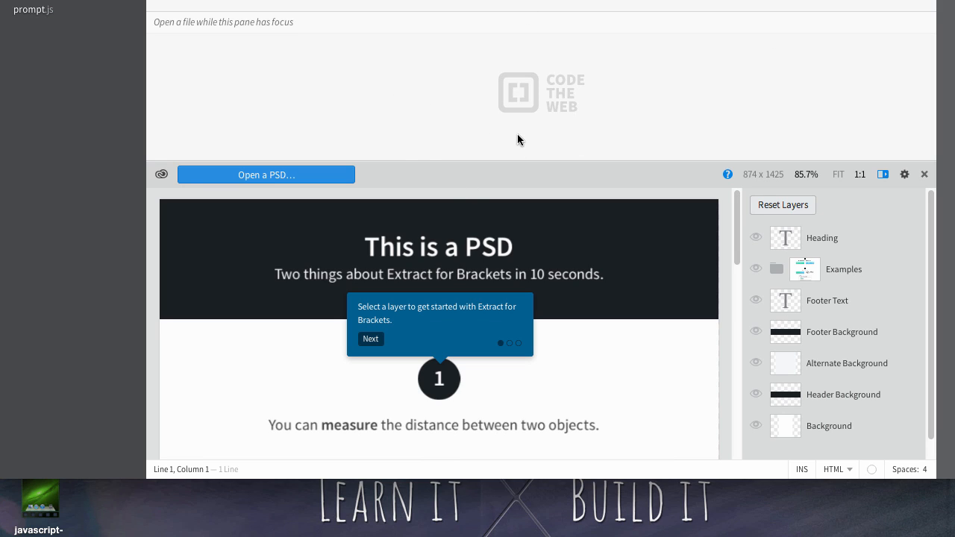
mouse_move(519, 144)
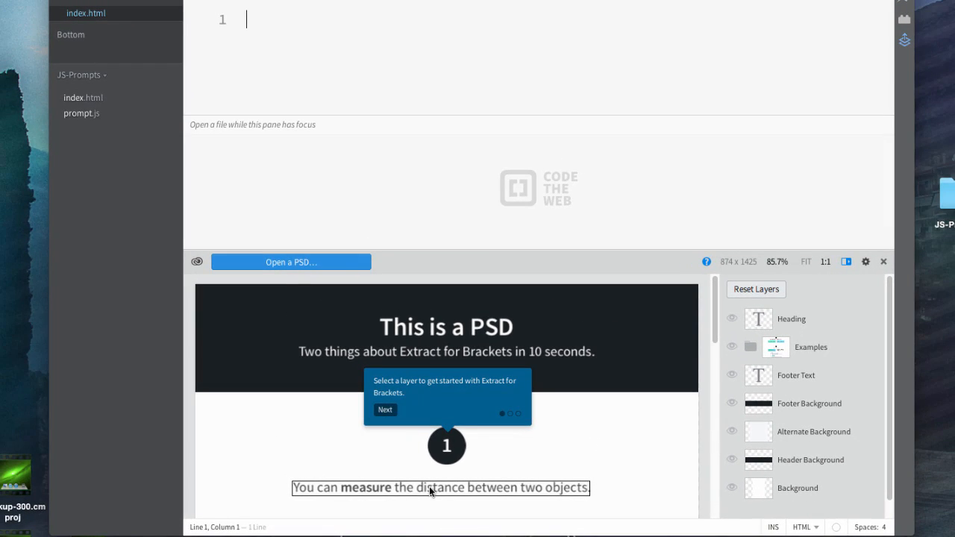
left_click(384, 409)
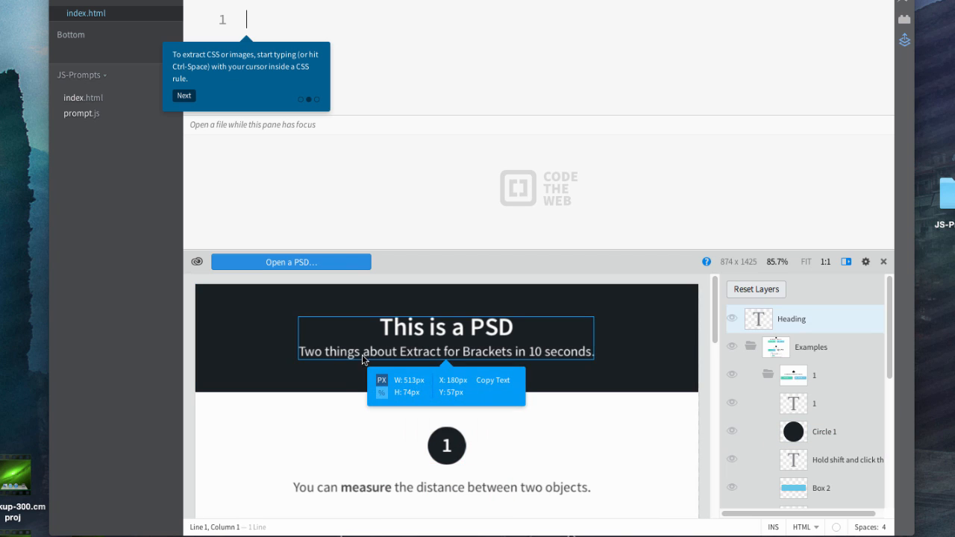
mouse_move(447, 452)
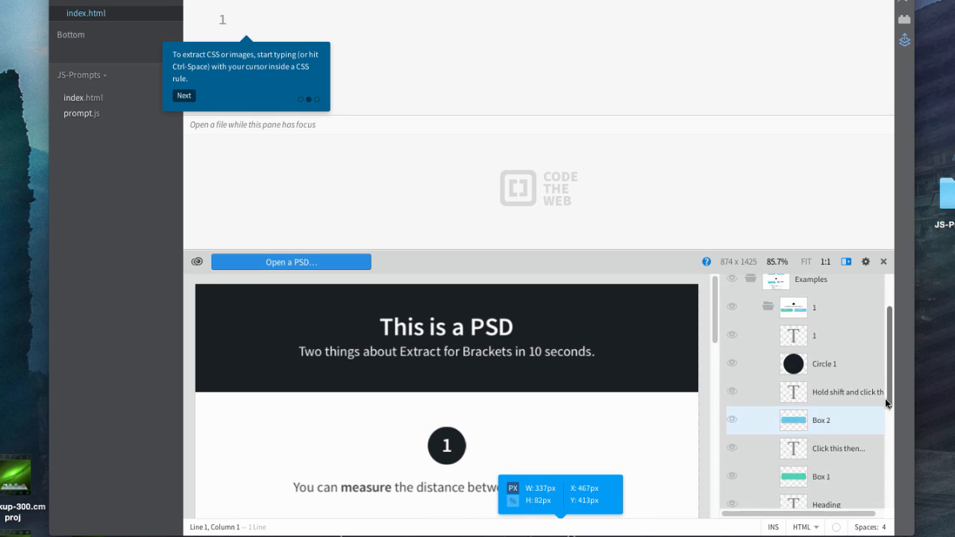
scroll("down", 3)
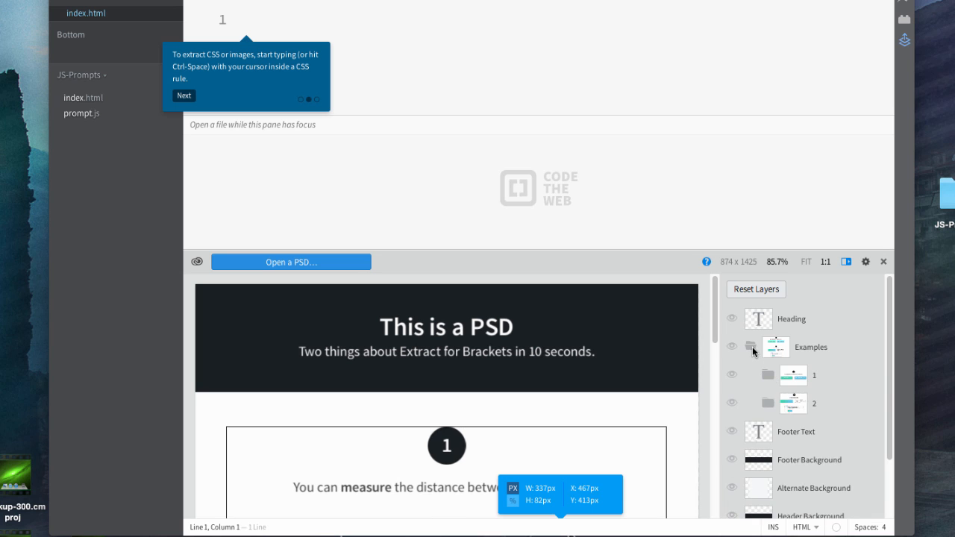
left_click(750, 346)
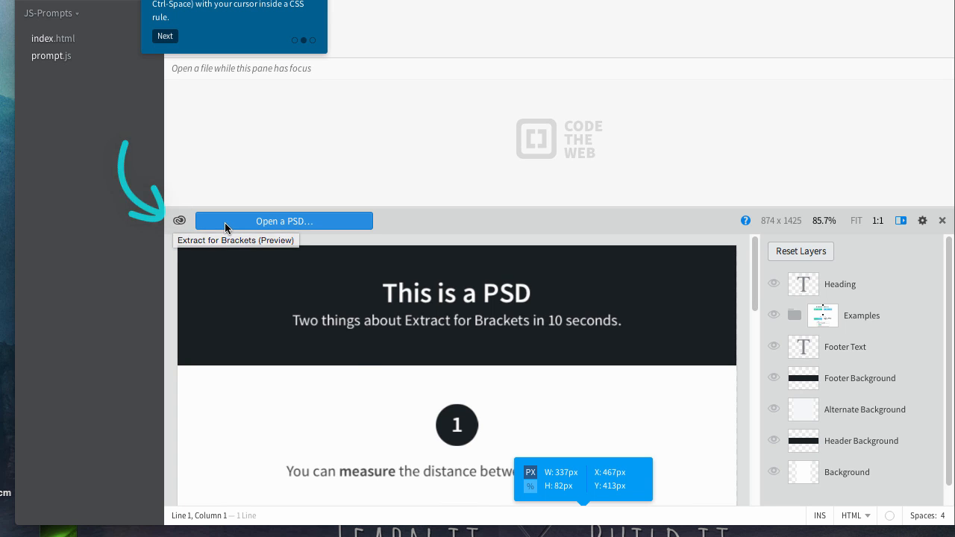
Choose 'Open a PSD…' and start signing in to Creative Cloud
left_click(284, 220)
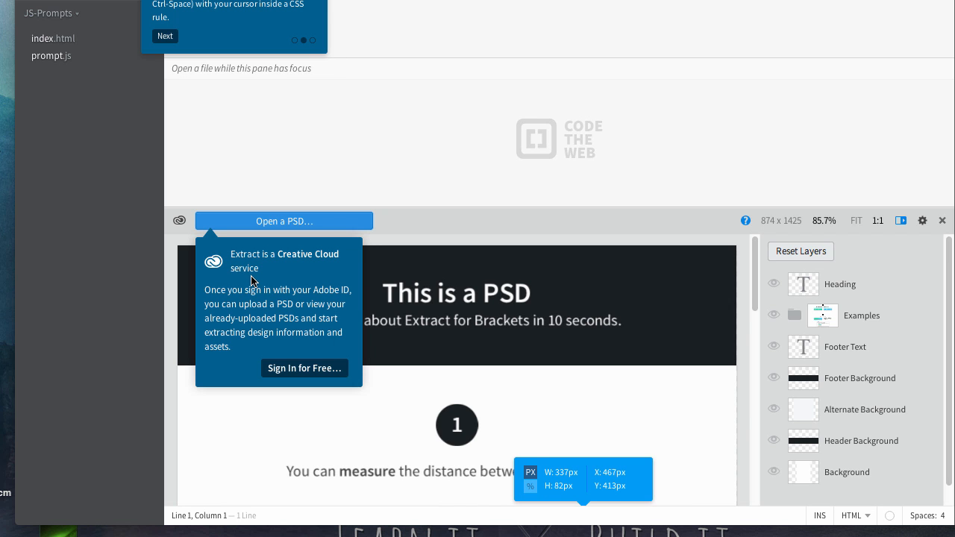
mouse_move(337, 298)
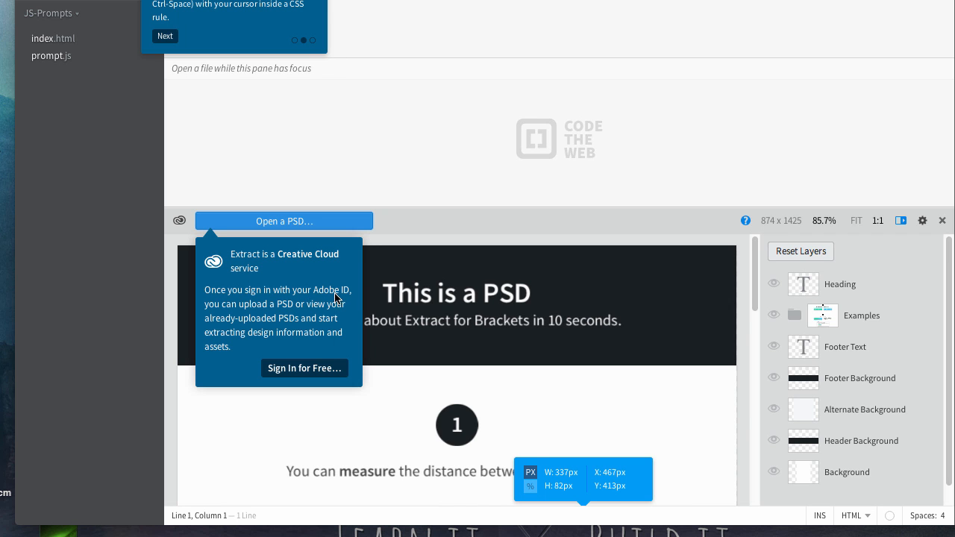
left_click(304, 367)
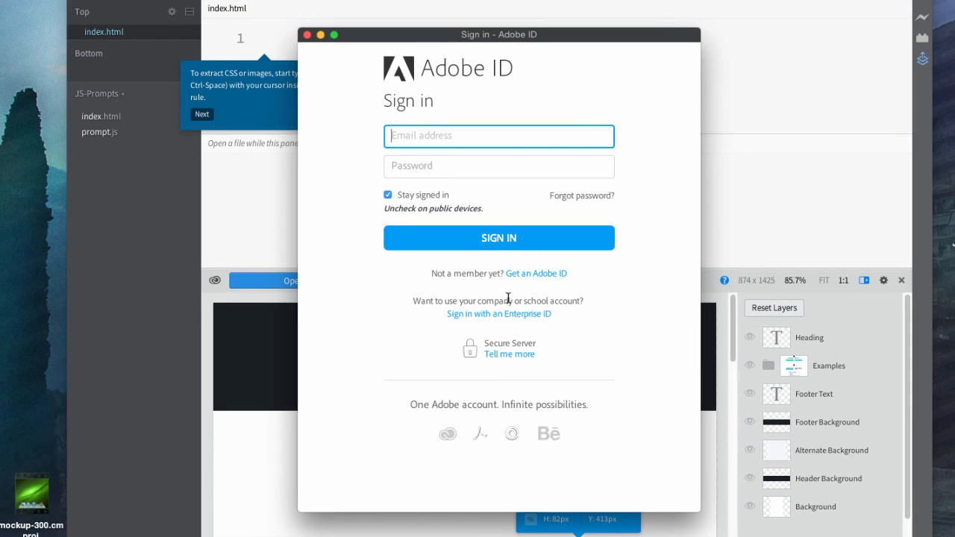
mouse_move(526, 278)
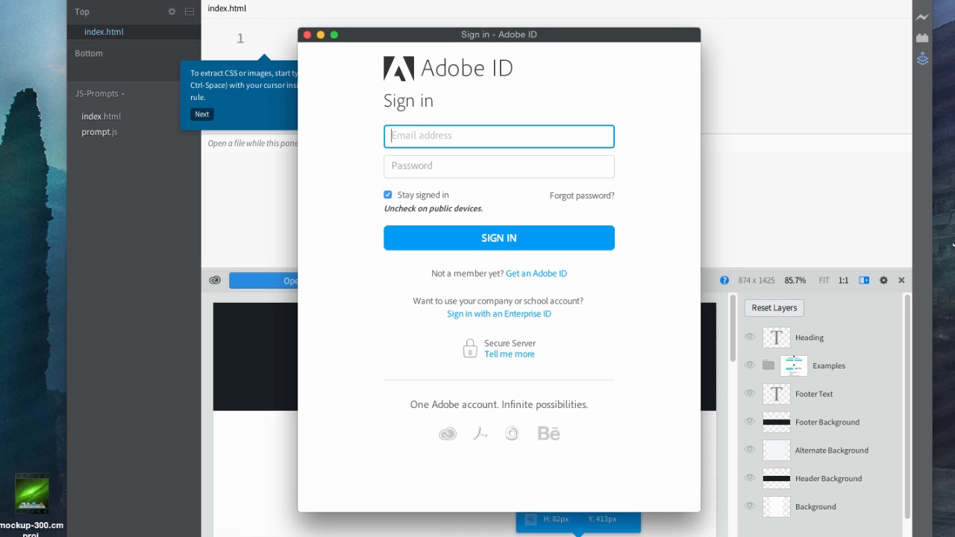
Create a new Adobe ID by filling in and submitting the sign-up form
left_click(536, 273)
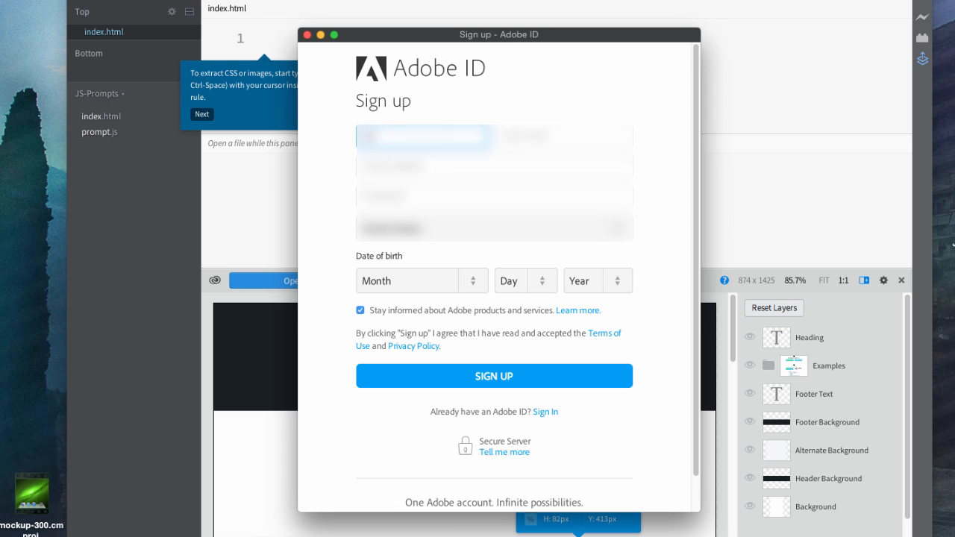
left_click(494, 166)
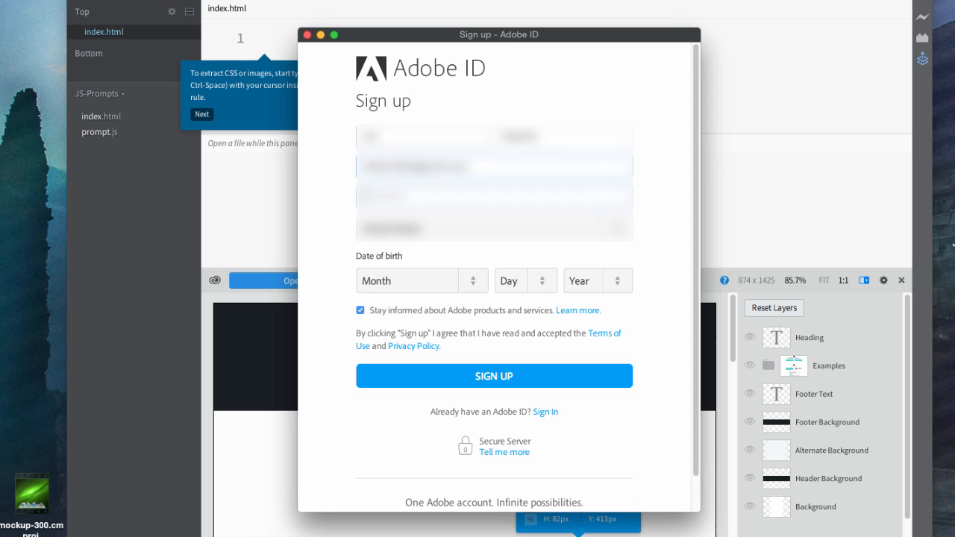
left_click(493, 197)
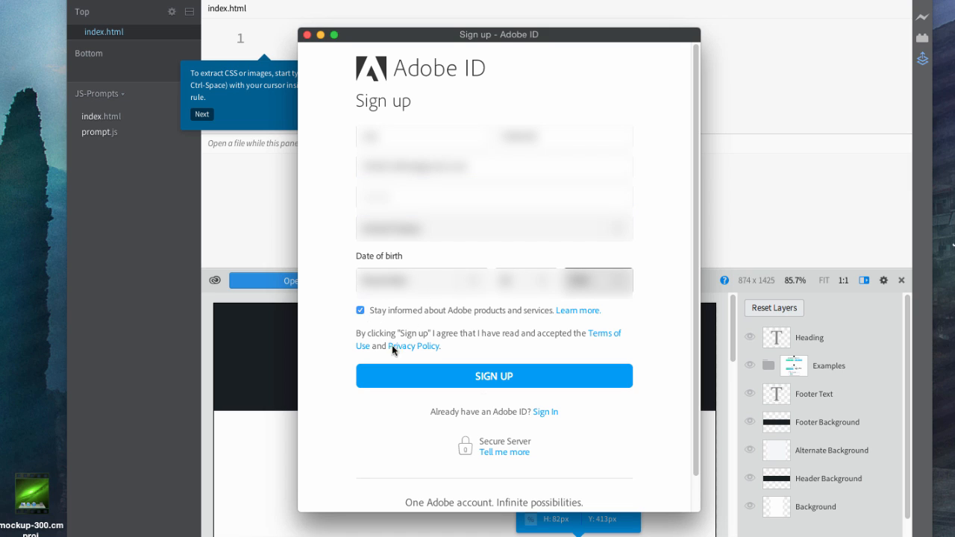
mouse_move(683, 406)
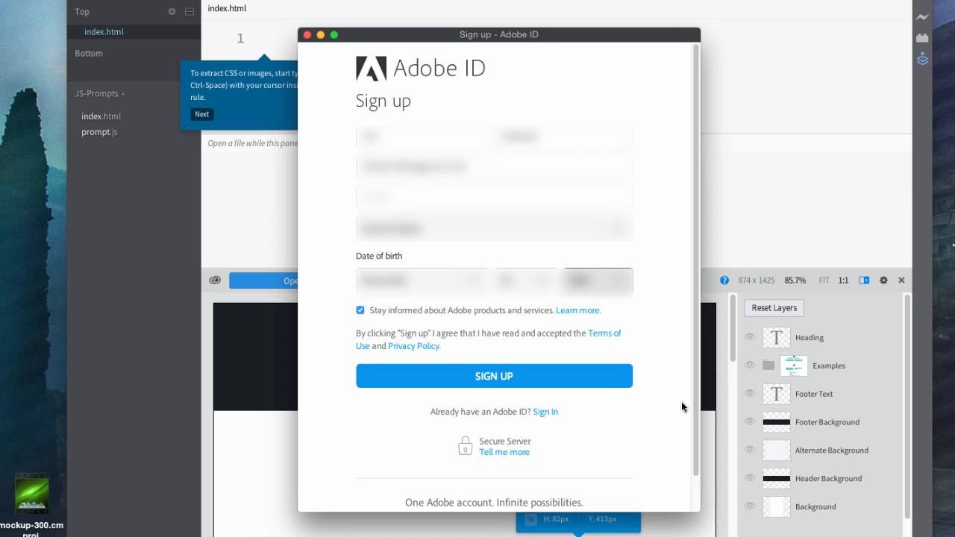
left_click(493, 375)
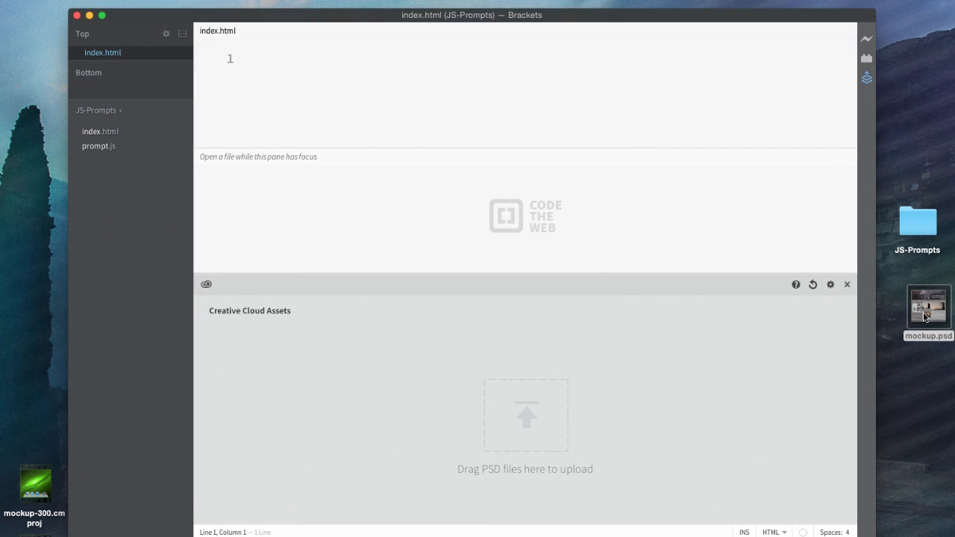
Upload mockup.psd by dropping it onto the Extract panel's upload area
left_click(928, 306)
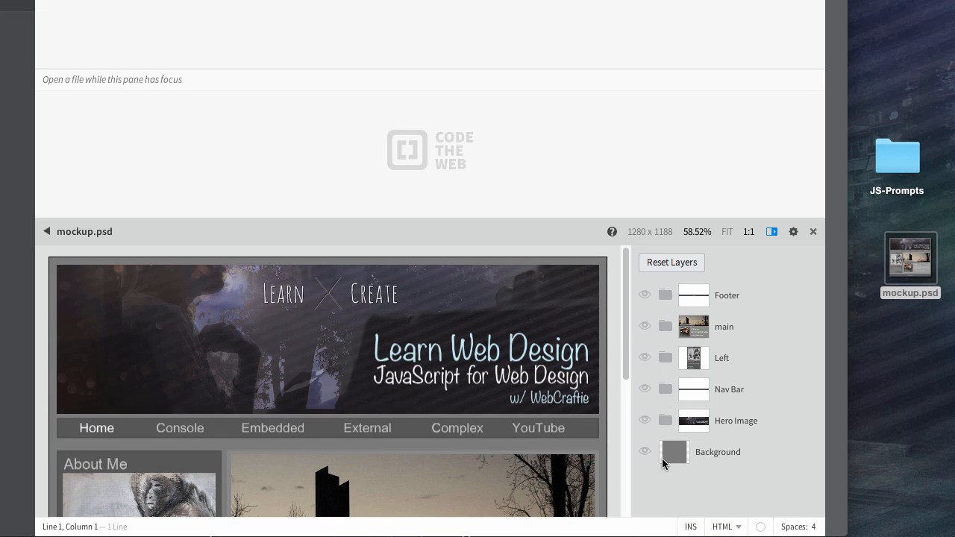
Scroll the mockup preview and inspect the About Me paragraph's size and position
scroll("down", 3)
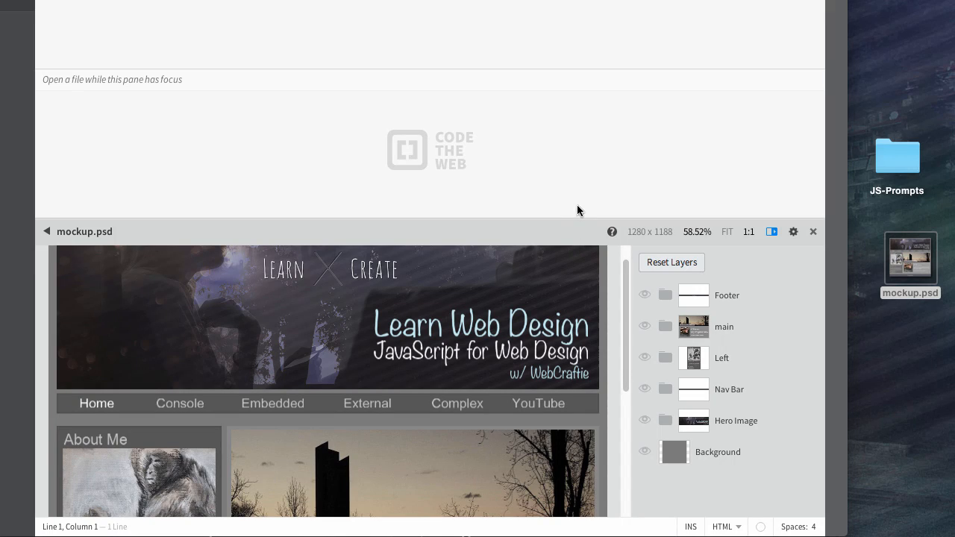
scroll("down", 3)
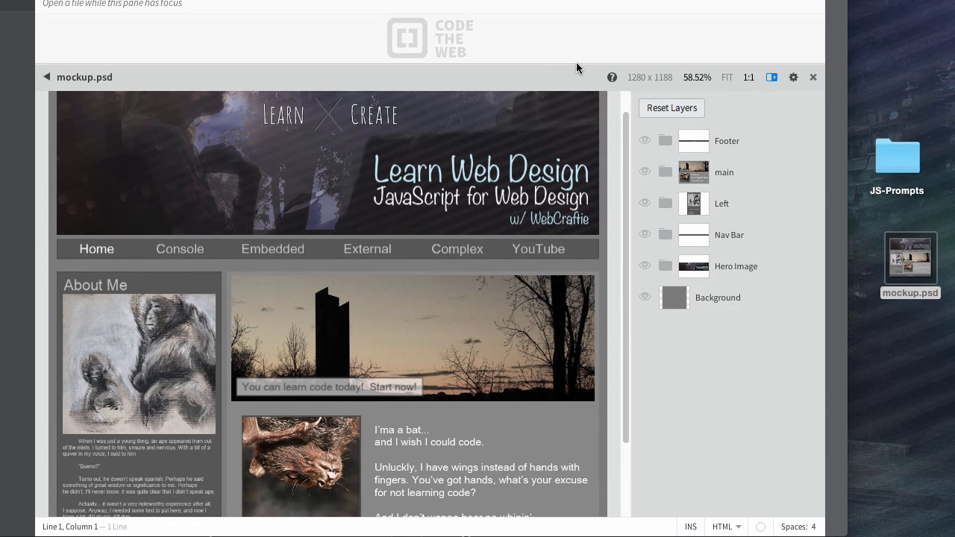
scroll("down", 3)
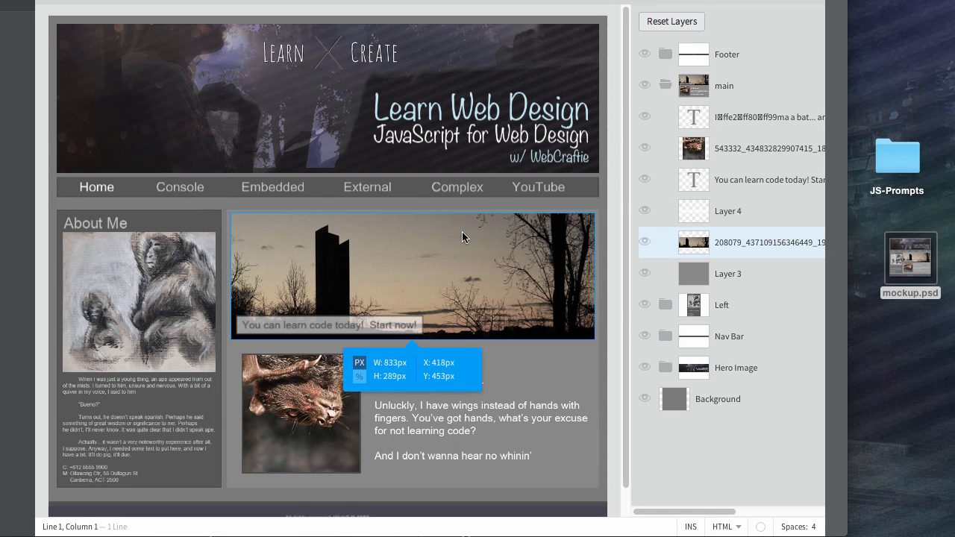
mouse_move(584, 270)
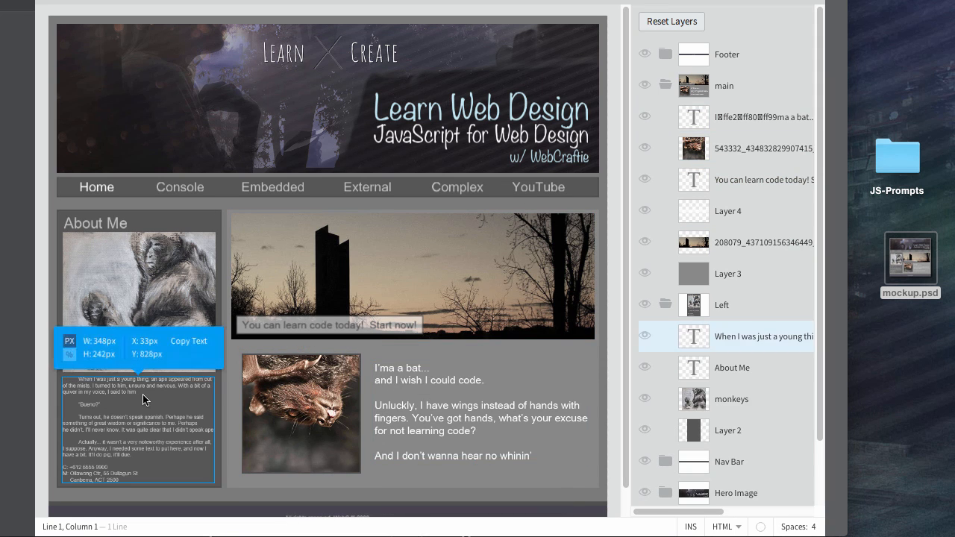
left_click(732, 367)
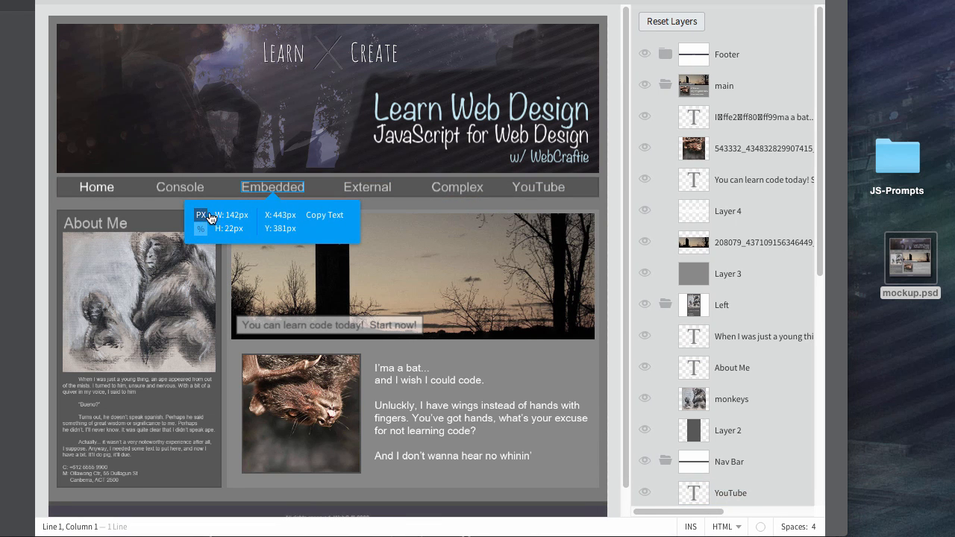
mouse_move(229, 218)
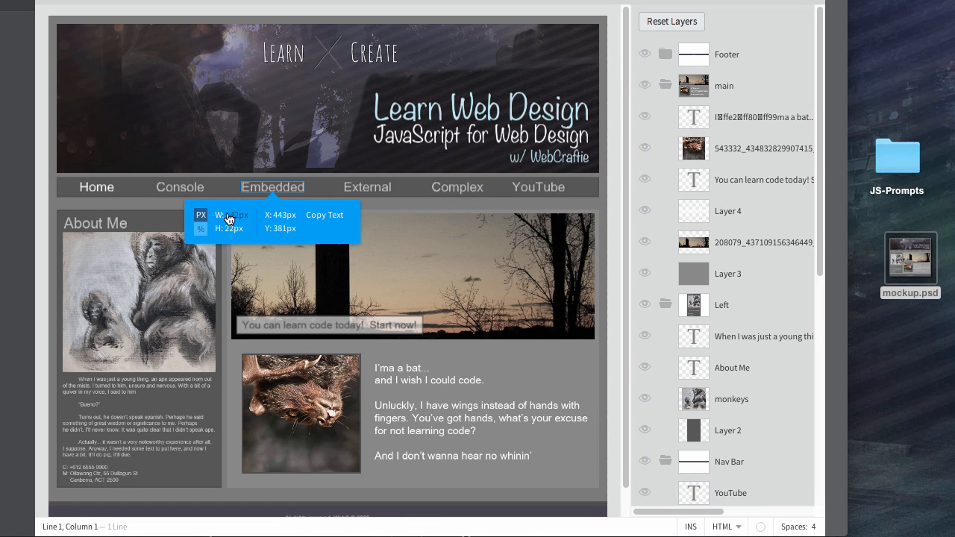
mouse_move(366, 187)
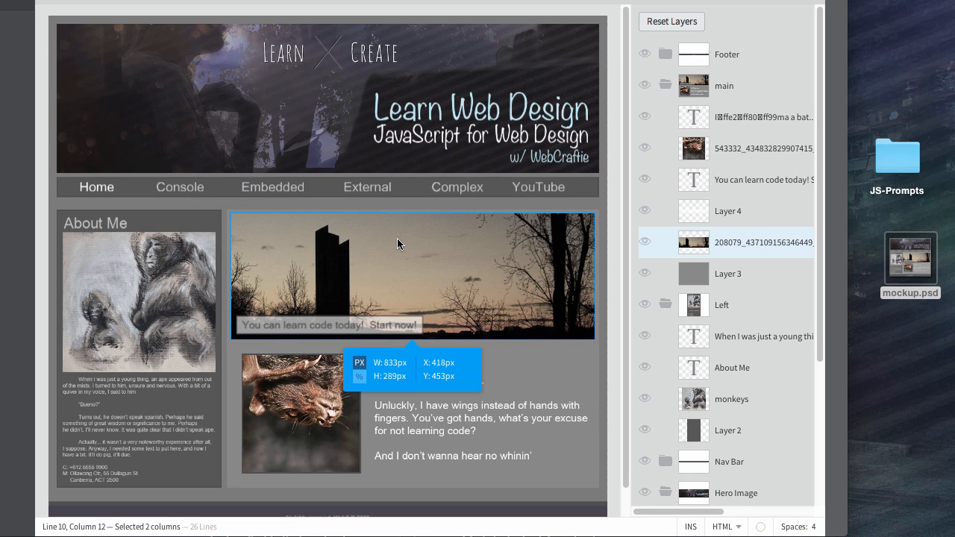
mouse_move(234, 217)
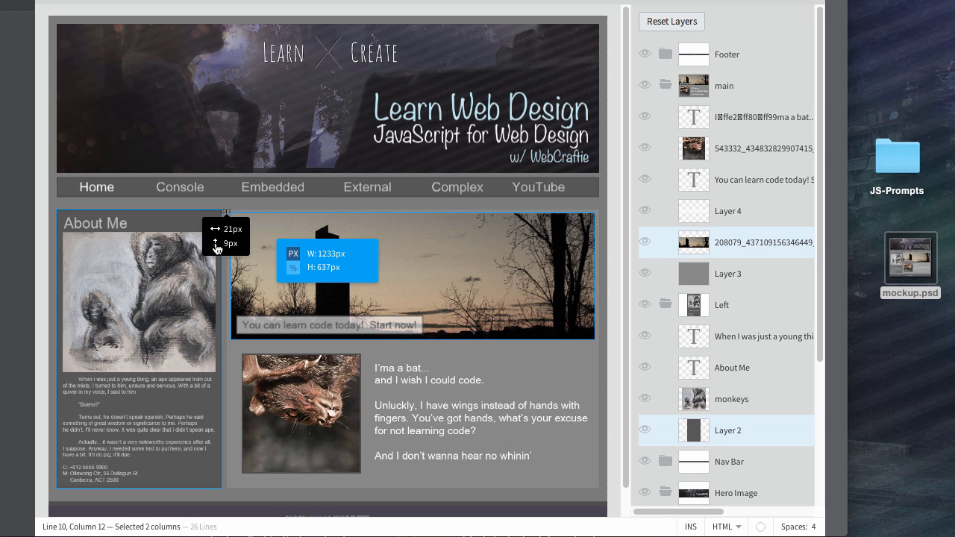
mouse_move(227, 219)
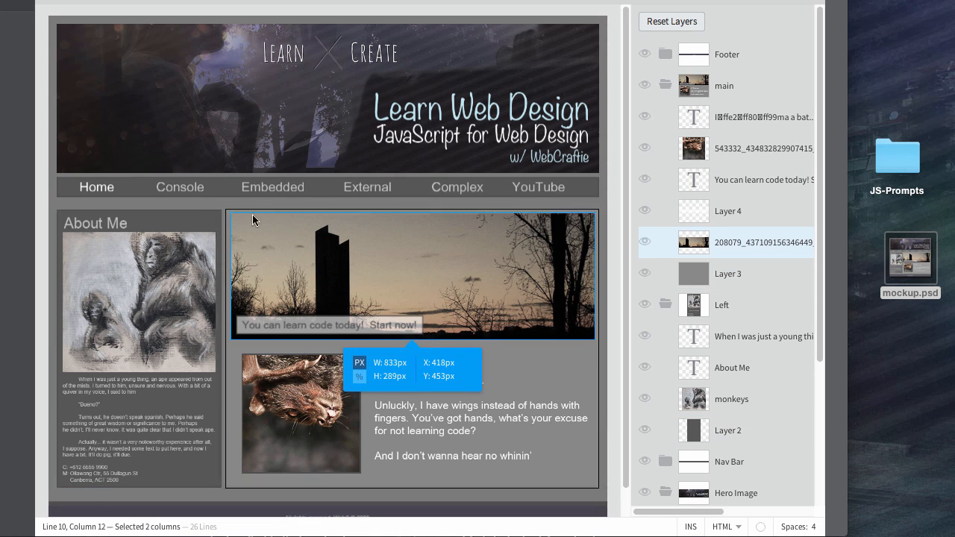
mouse_move(201, 207)
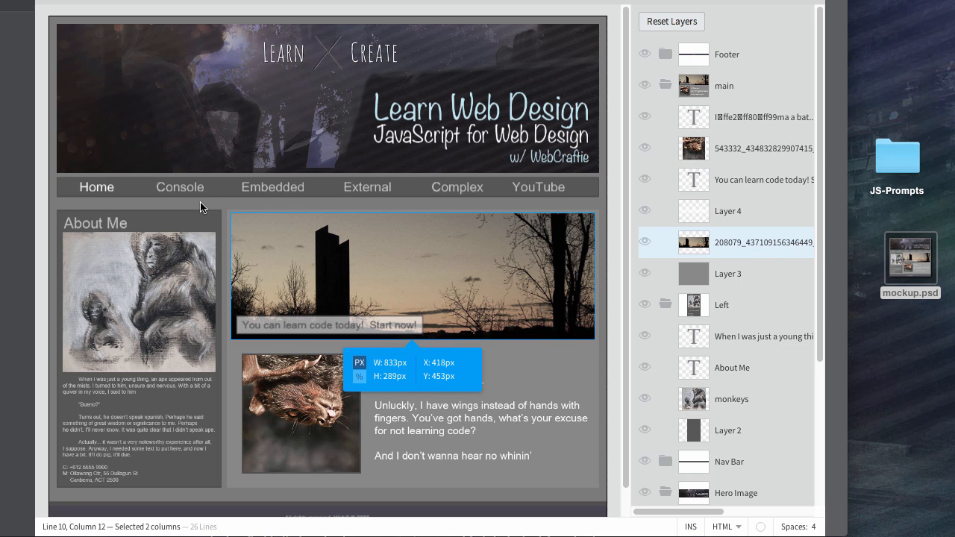
mouse_move(211, 210)
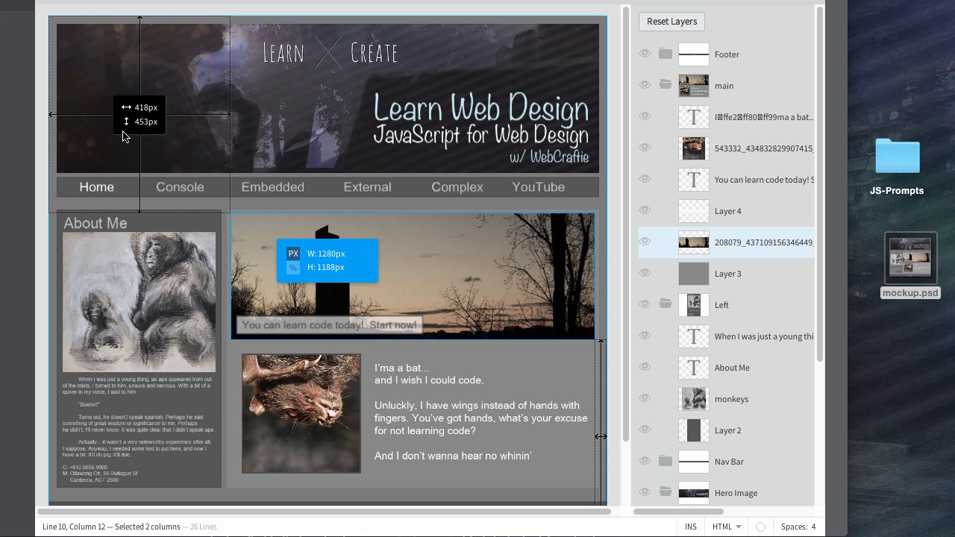
mouse_move(135, 36)
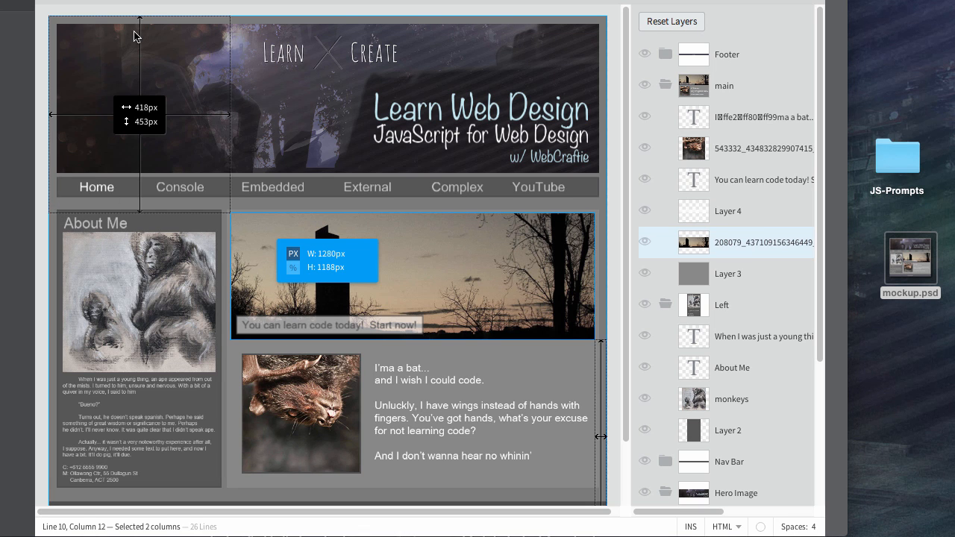
mouse_move(133, 50)
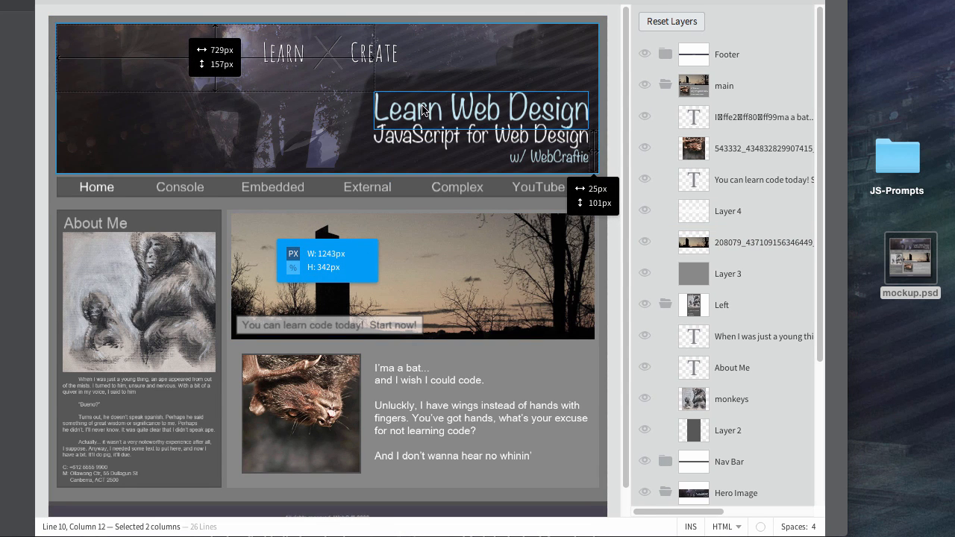
mouse_move(532, 110)
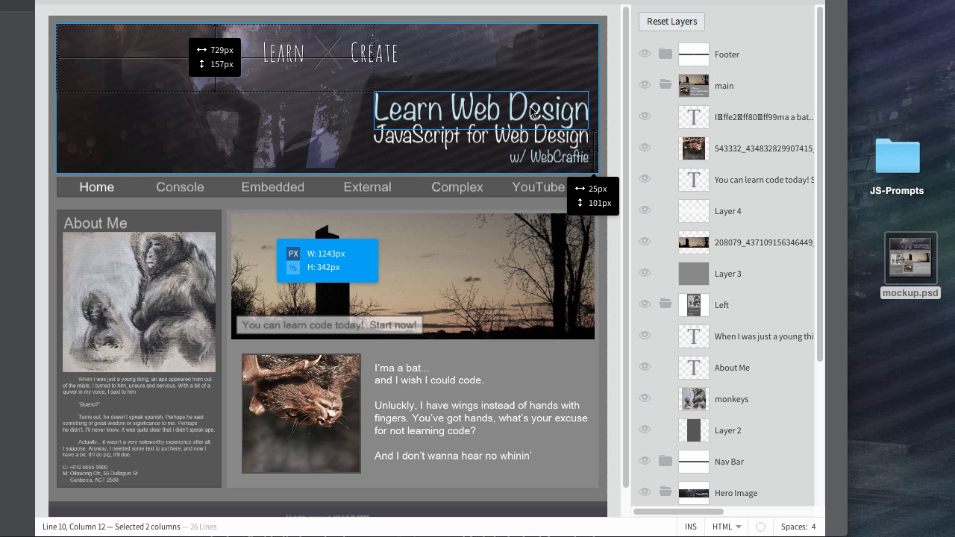
mouse_move(479, 126)
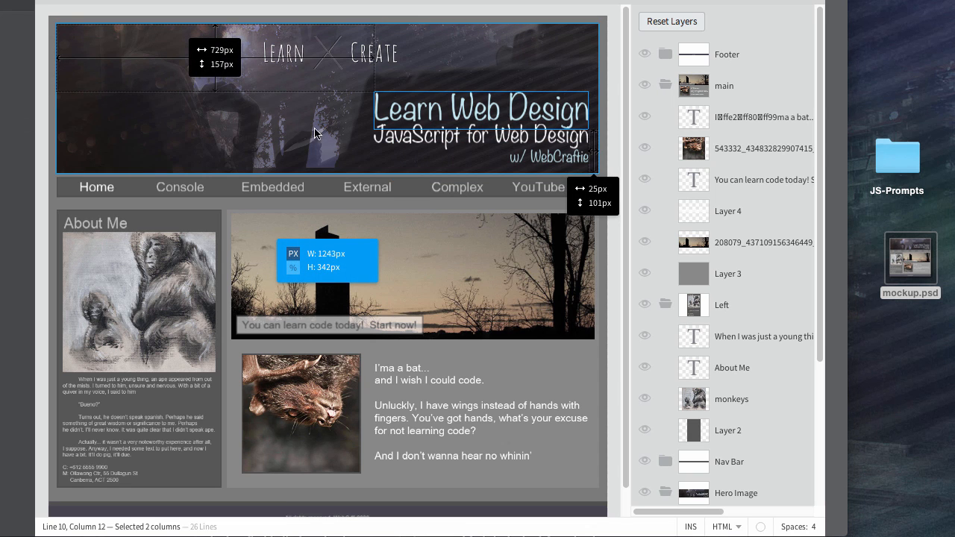
mouse_move(60, 81)
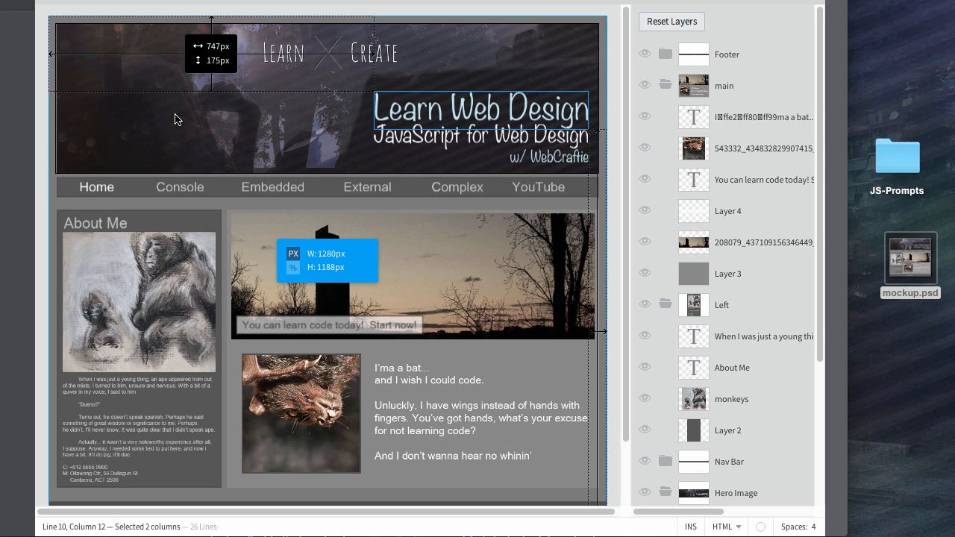
mouse_move(209, 62)
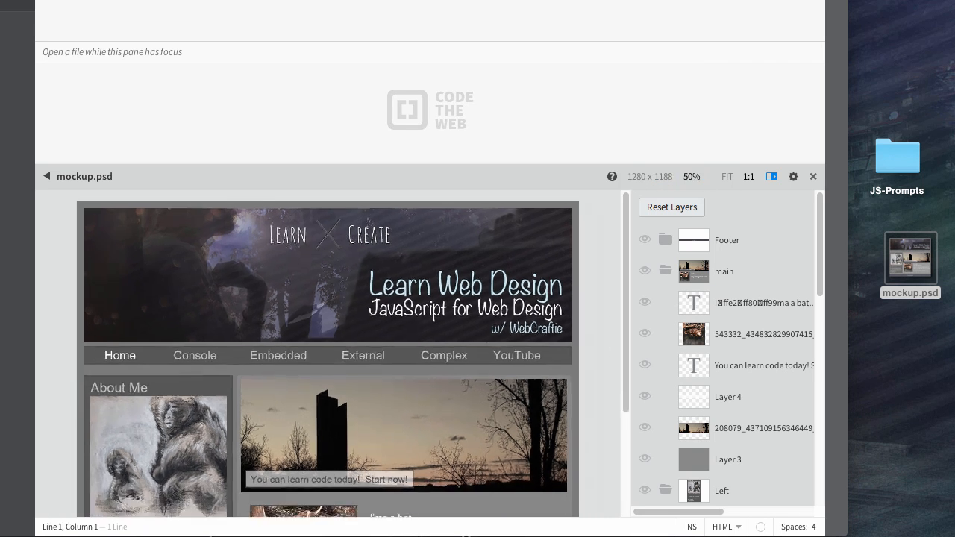
Open the Extract preferences, dismiss the usage statistics dialog, and show the split-view options
scroll("down", 3)
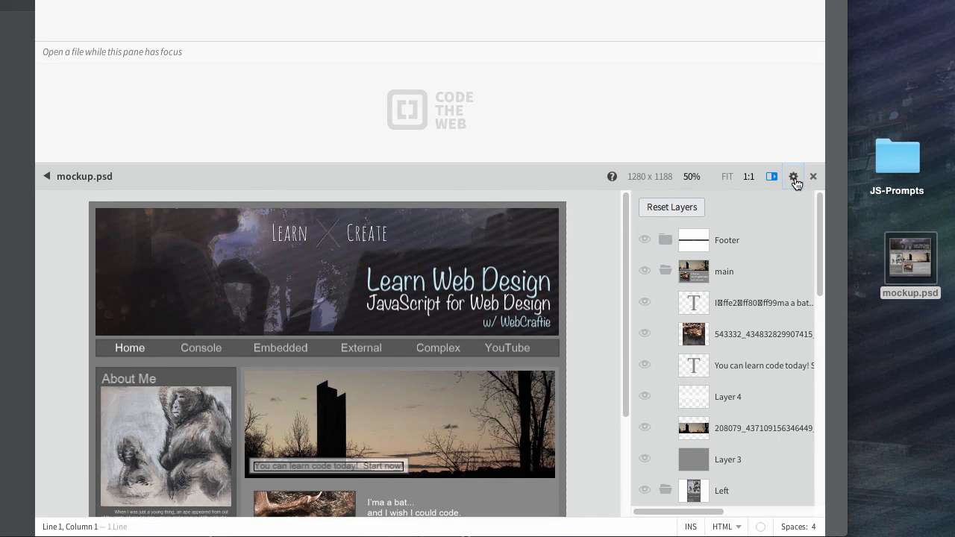
left_click(793, 177)
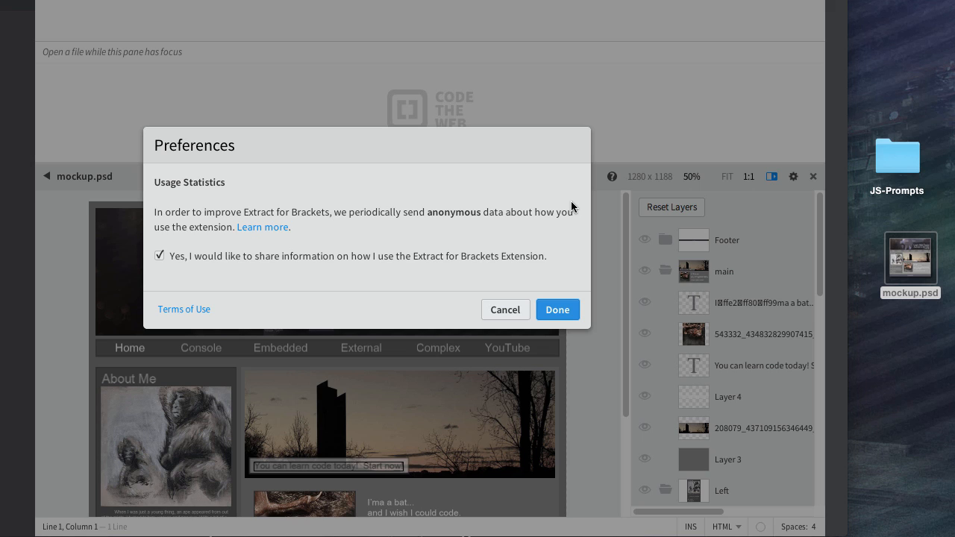
mouse_move(532, 314)
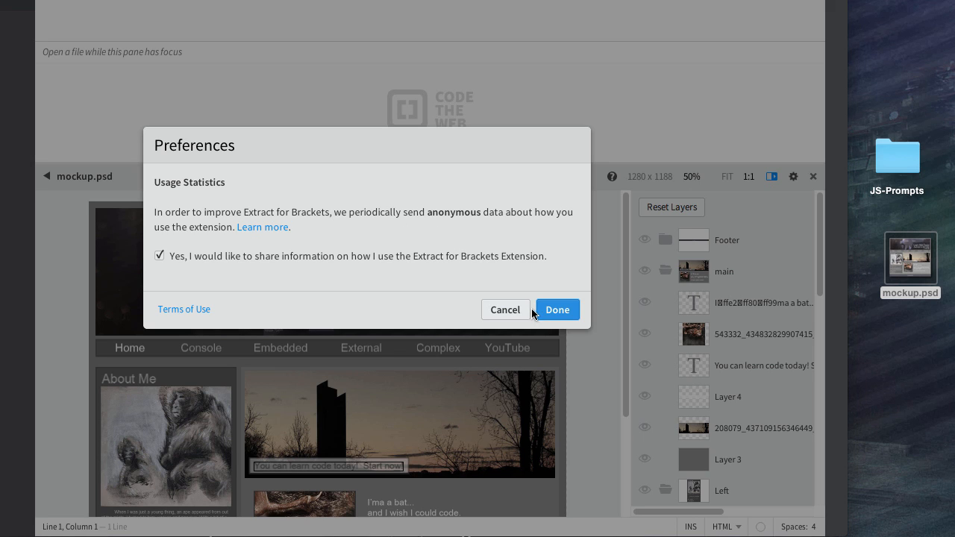
mouse_move(201, 265)
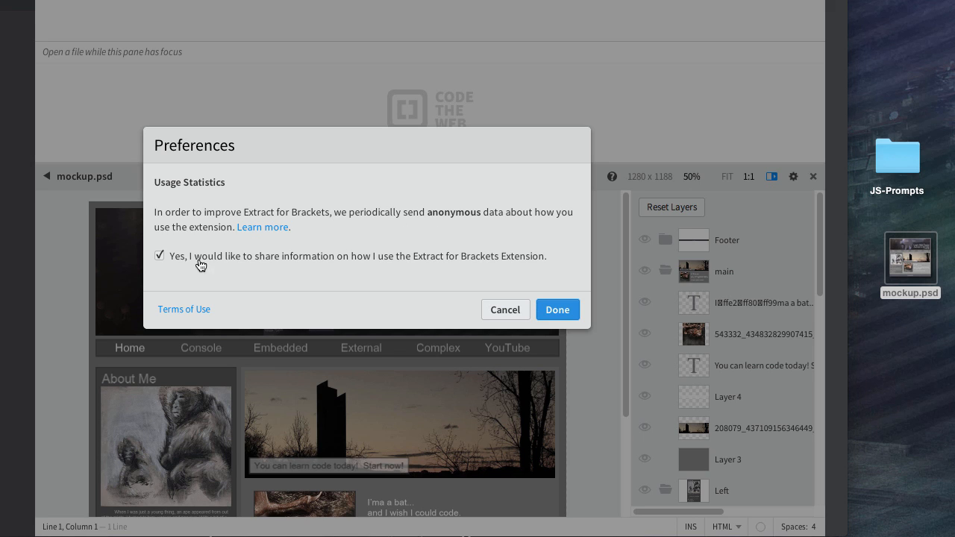
mouse_move(352, 283)
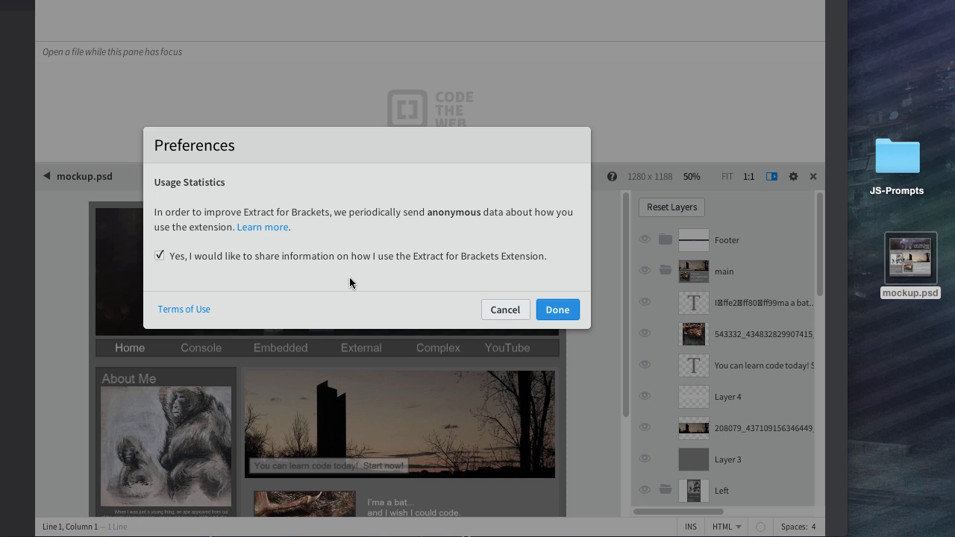
left_click(557, 309)
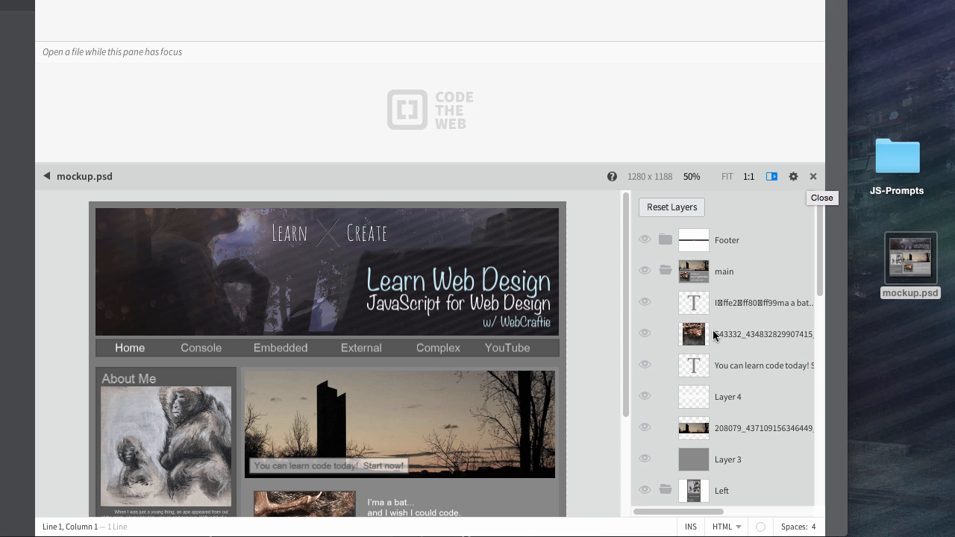
left_click(159, 26)
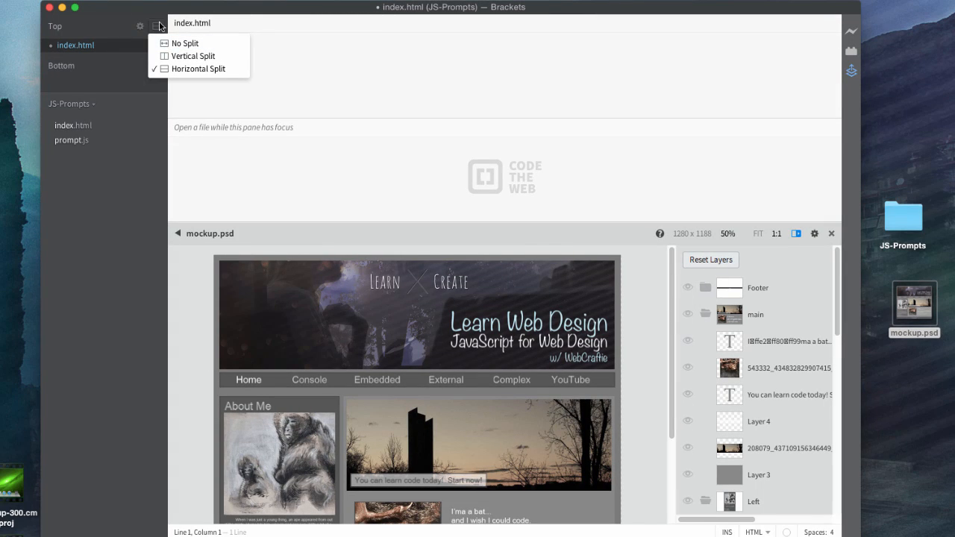
Type an HTML skeleton in index.html titled 'Learn JavaScript for Web Design'
left_click(184, 42)
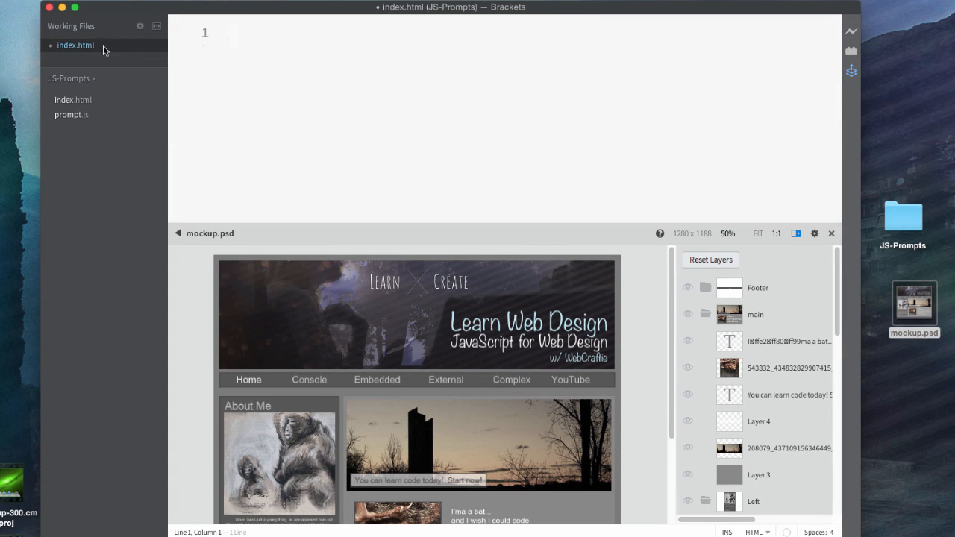
type("<")
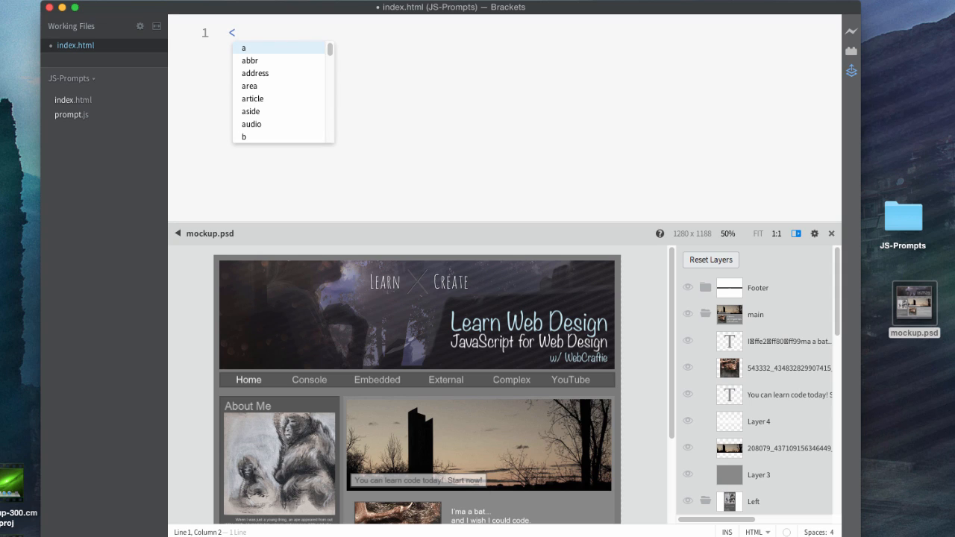
type("!doctype HTML>")
type("<html>")
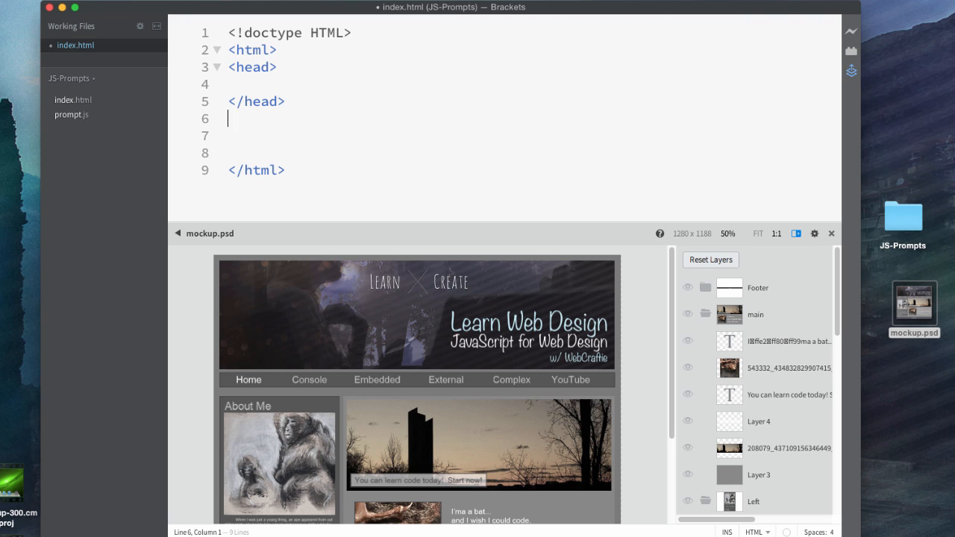
type("<body>")
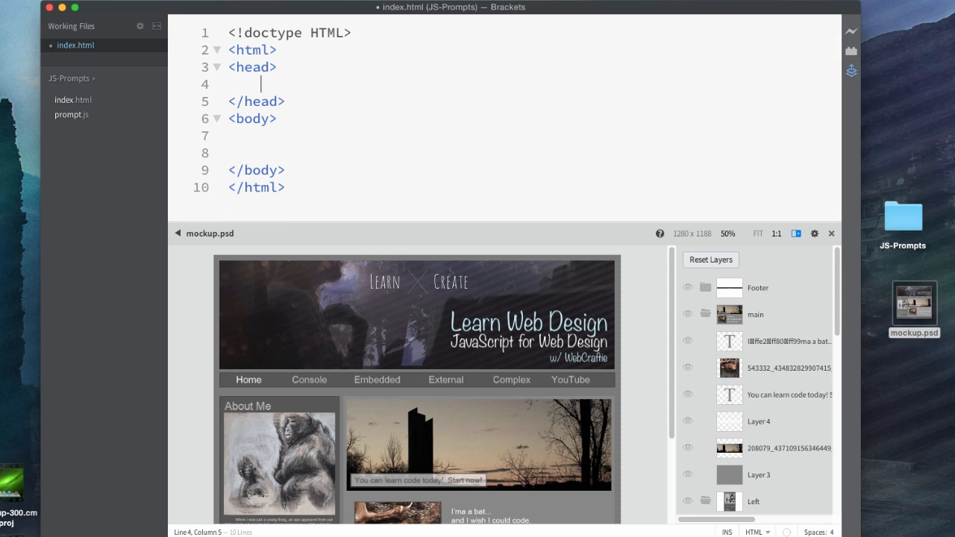
type("<title></title>")
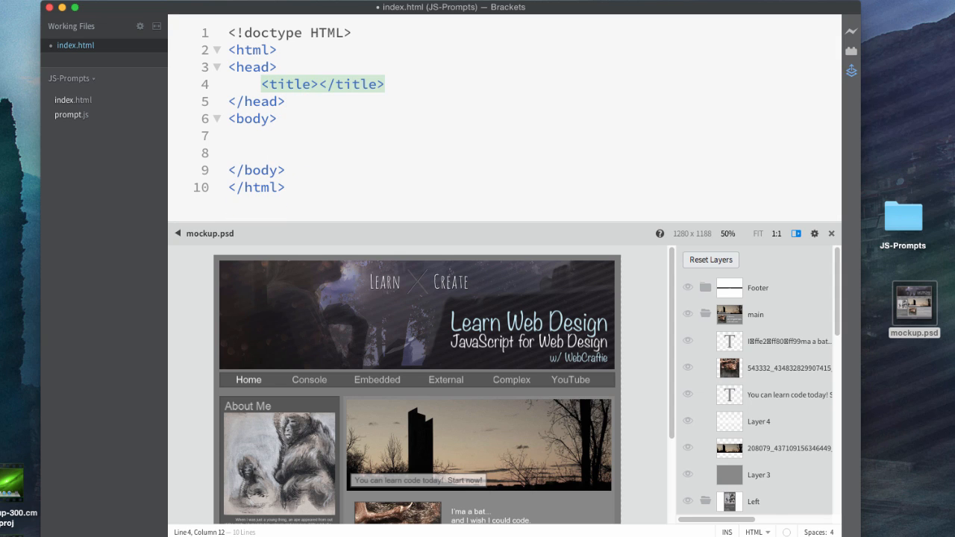
type("Learn")
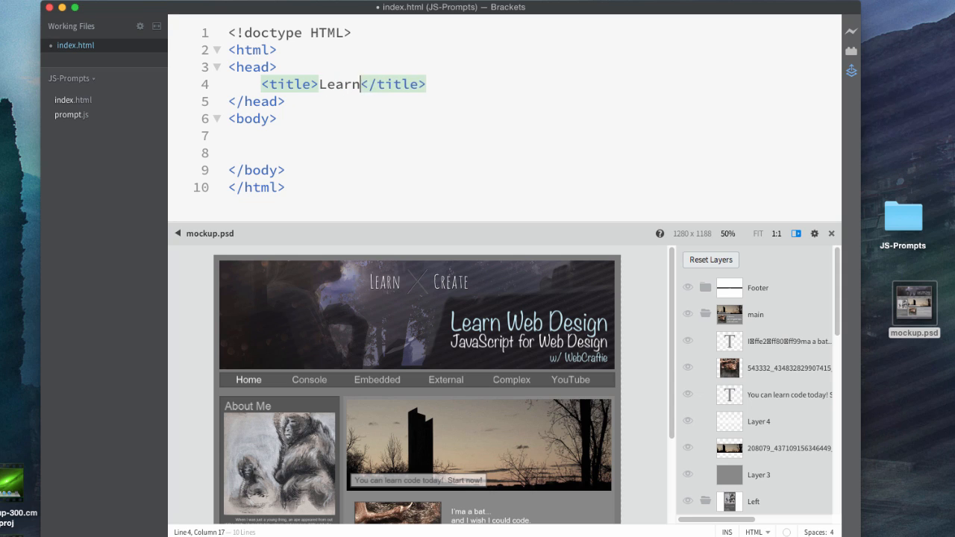
type("JavaSc")
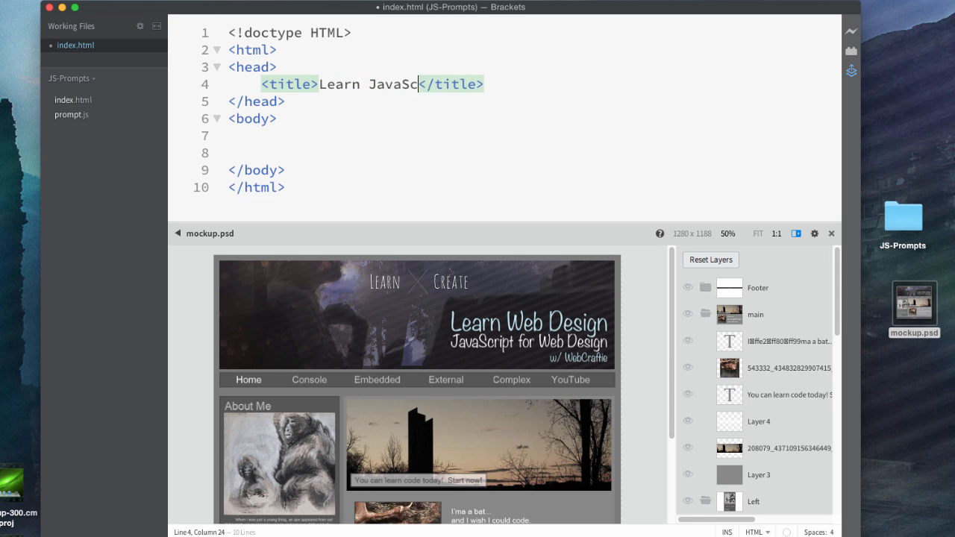
type("ript for Web")
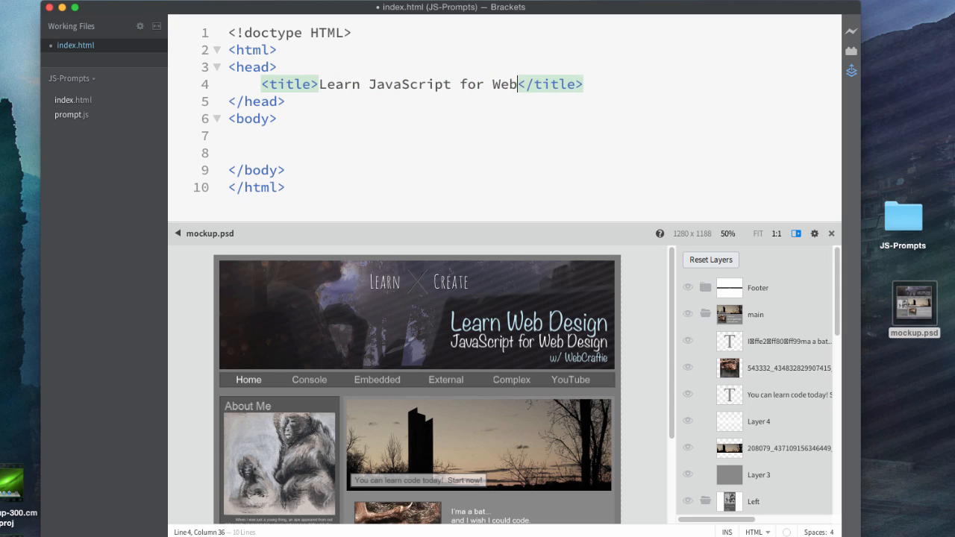
type("Design")
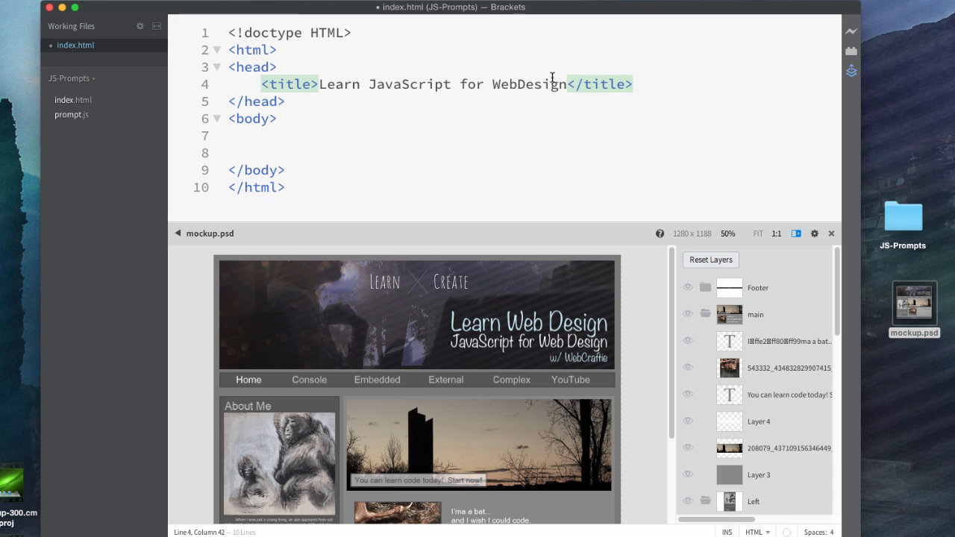
type("\" \"")
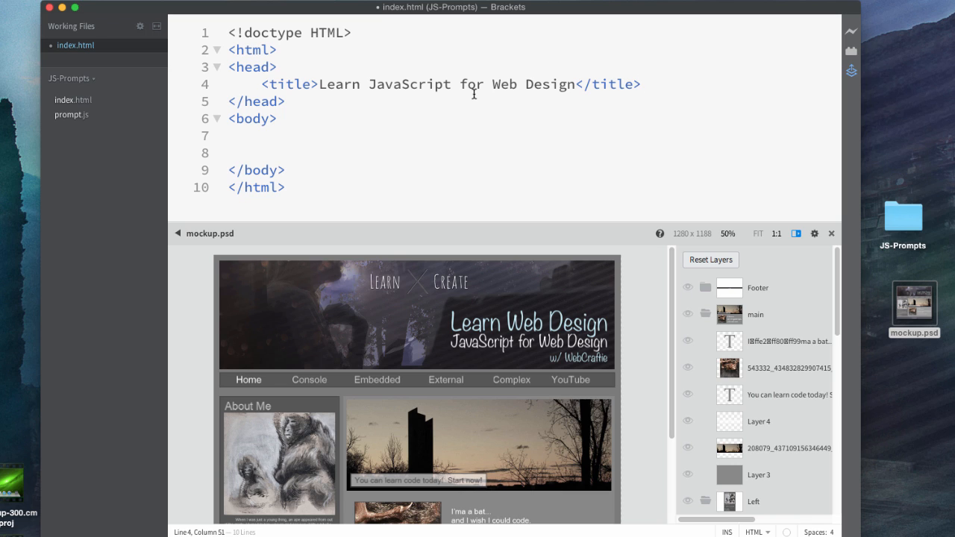
mouse_move(278, 140)
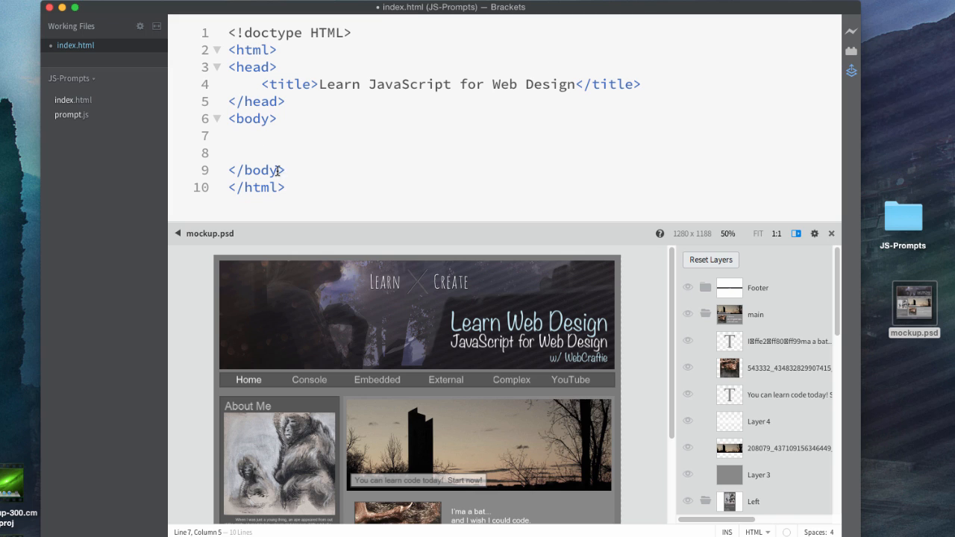
mouse_move(275, 159)
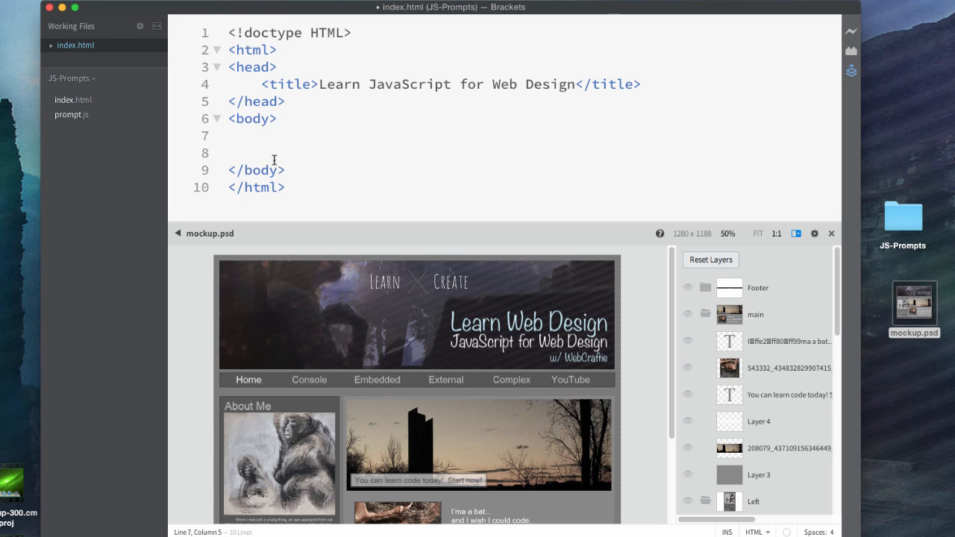
type("<")
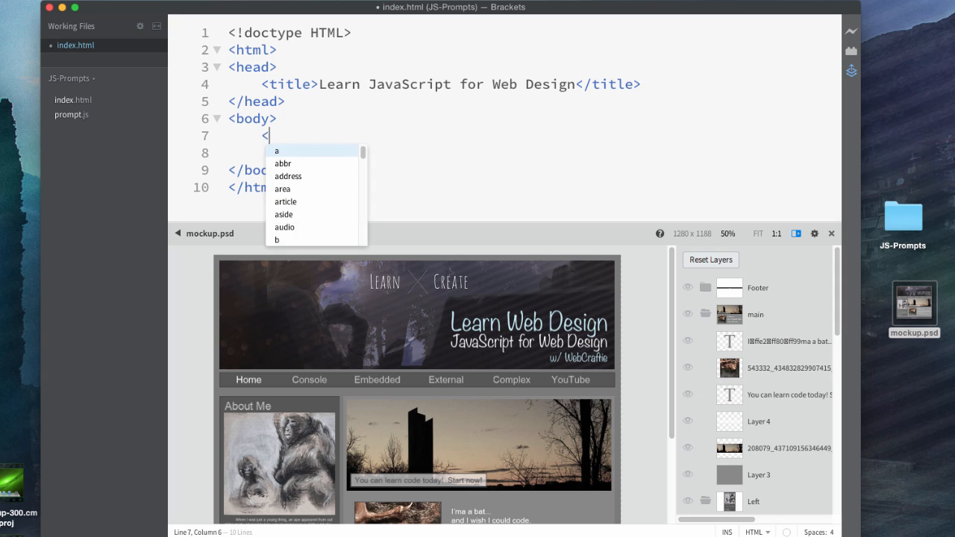
Add <div id="header"></div> to the body with a blank line inside
type("div")
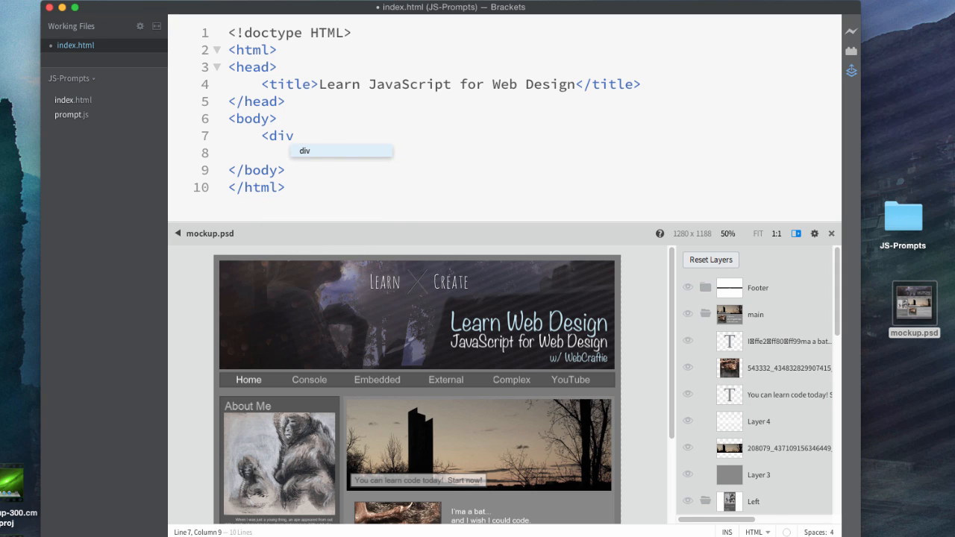
type("id=\"")
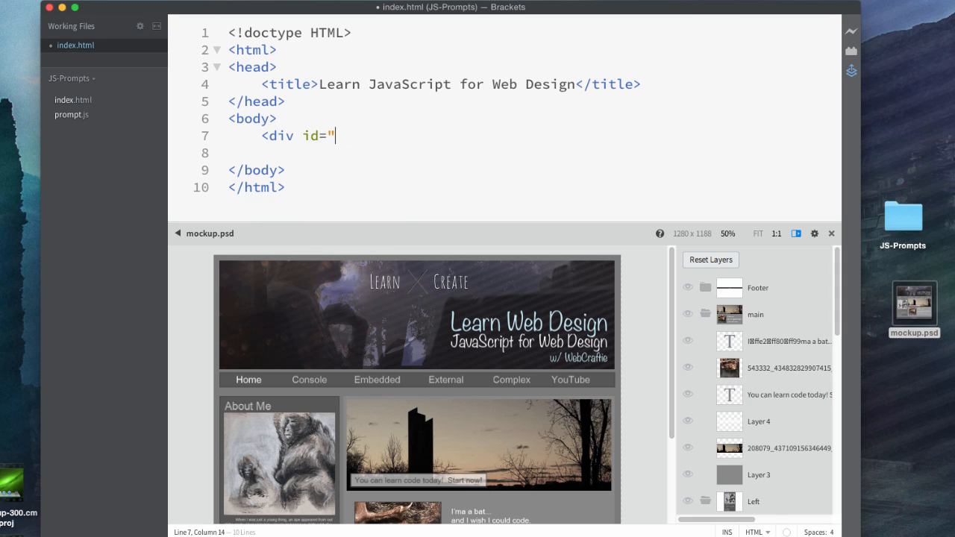
type("head")
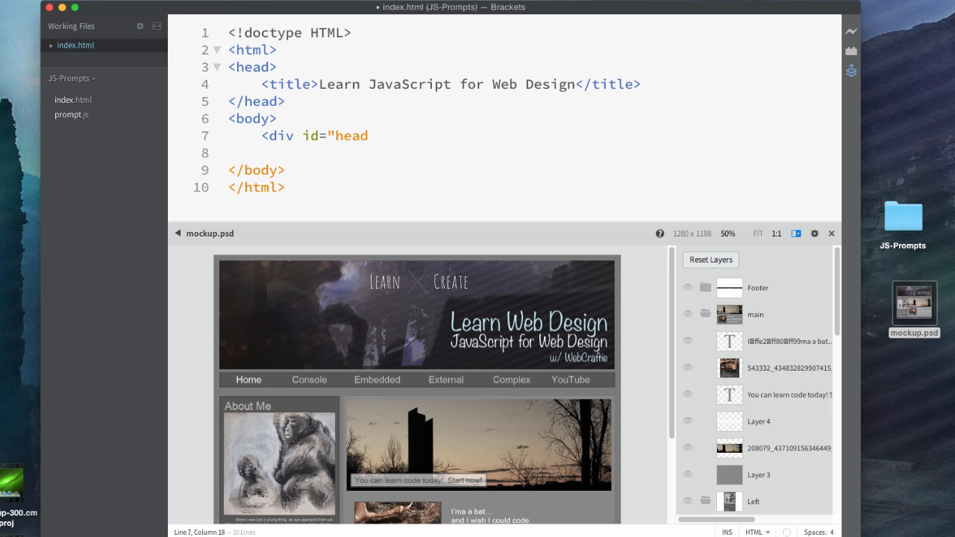
type("er\"></div>")
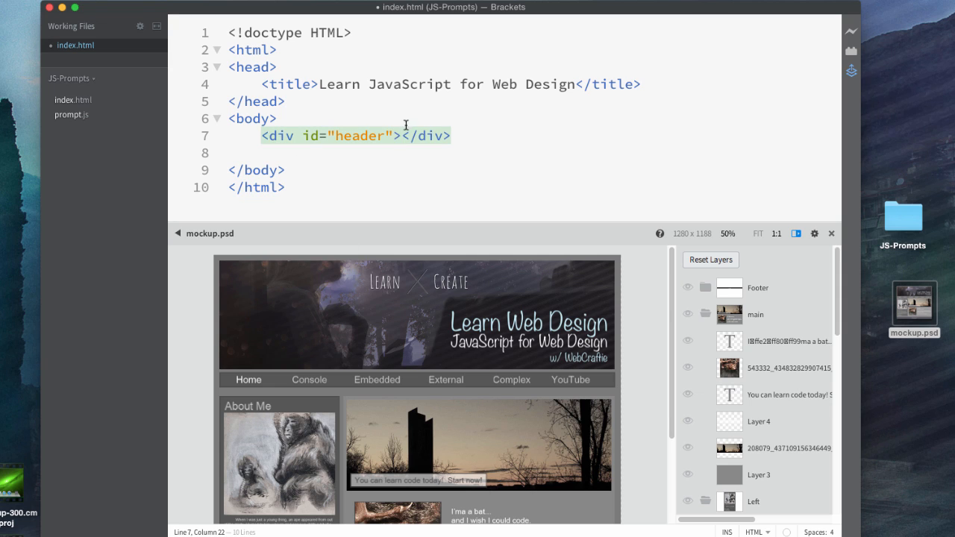
mouse_move(383, 145)
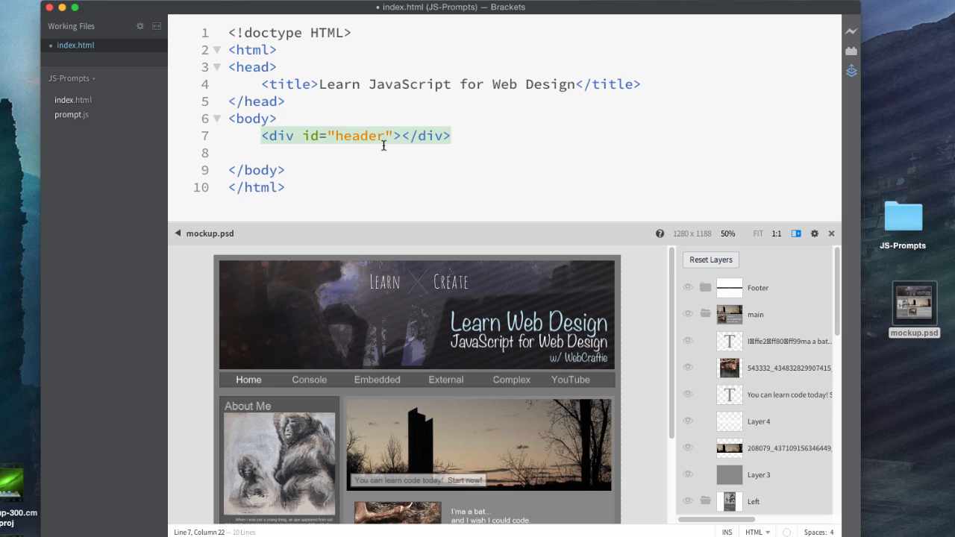
key("Enter")
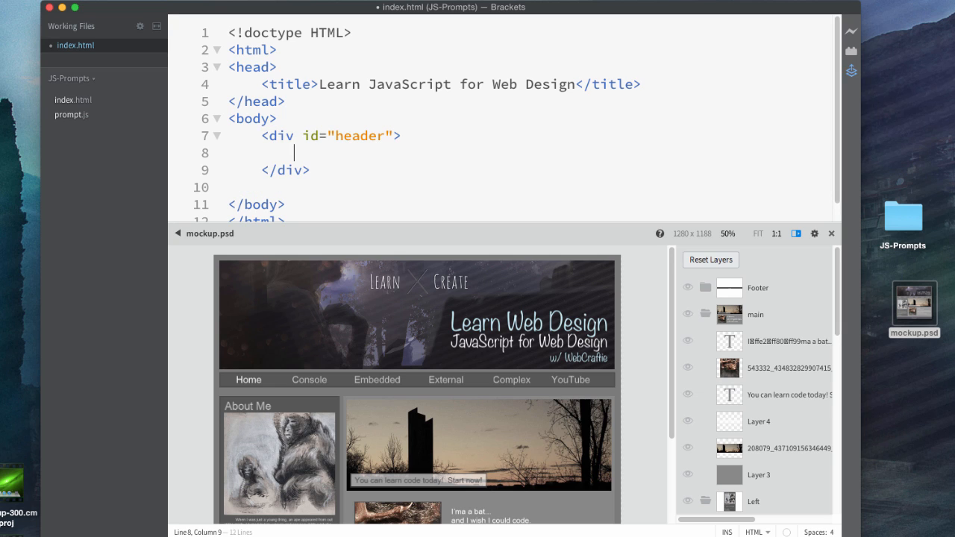
Begin an img tag with an empty src attribute inside the header div
type("<img")
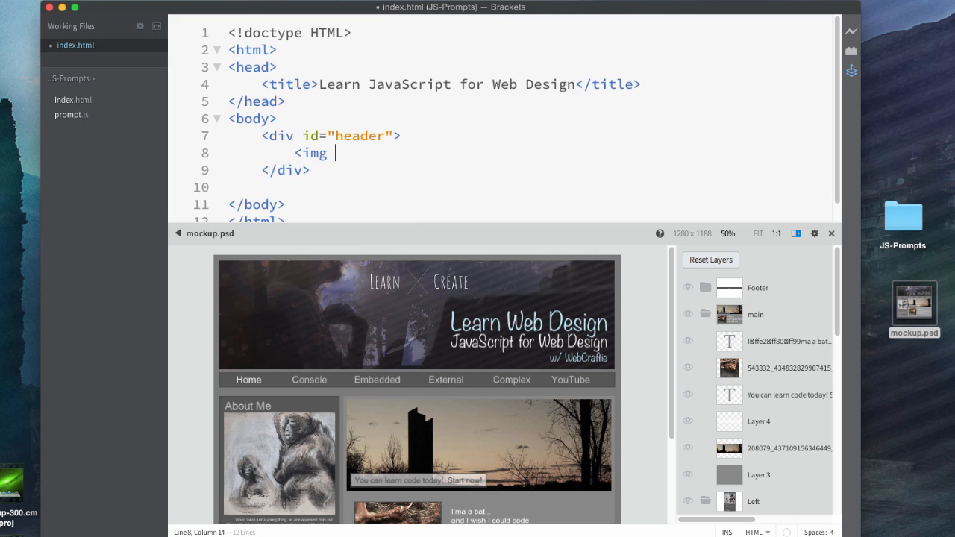
type("src")
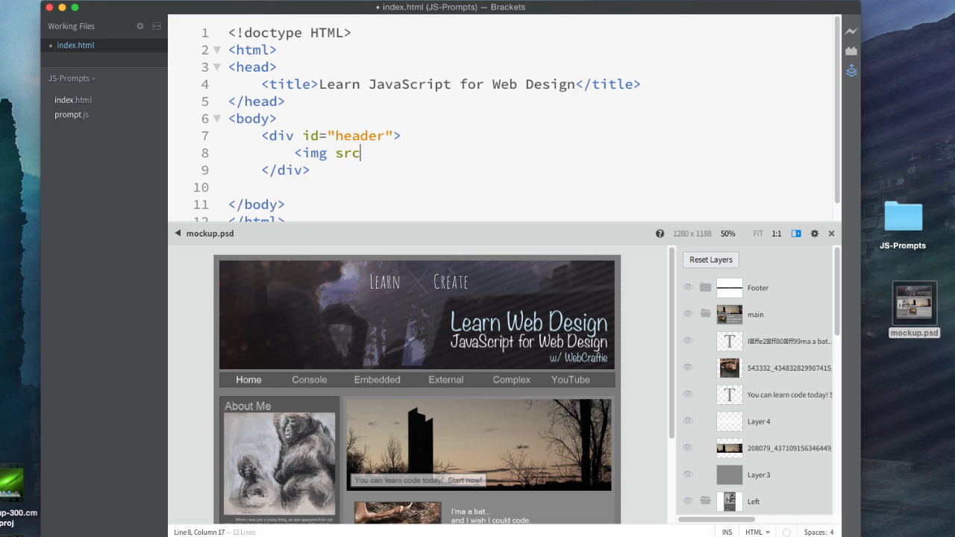
type("=\"\"")
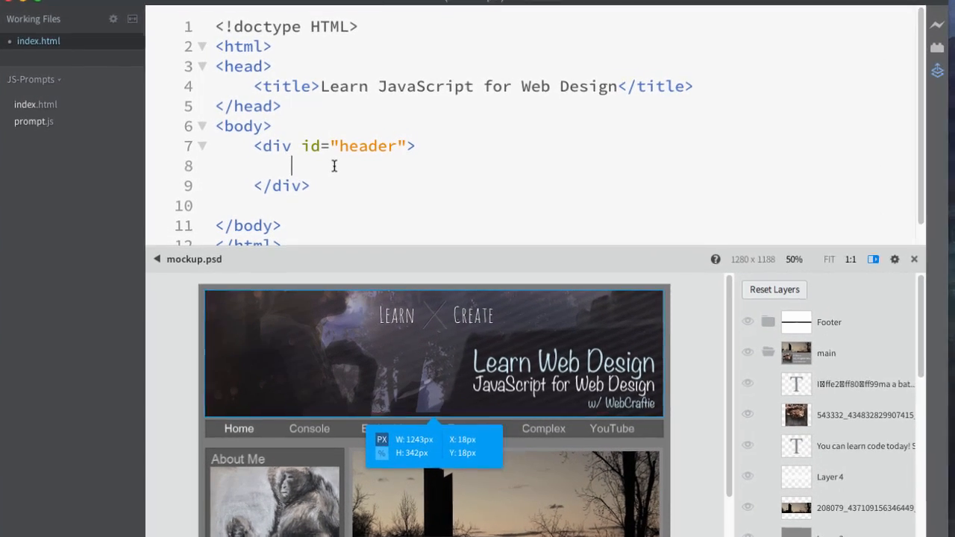
Set the img src path to images/header-learn-javascript.jpg using the Extract Asset hint
type("<img src")
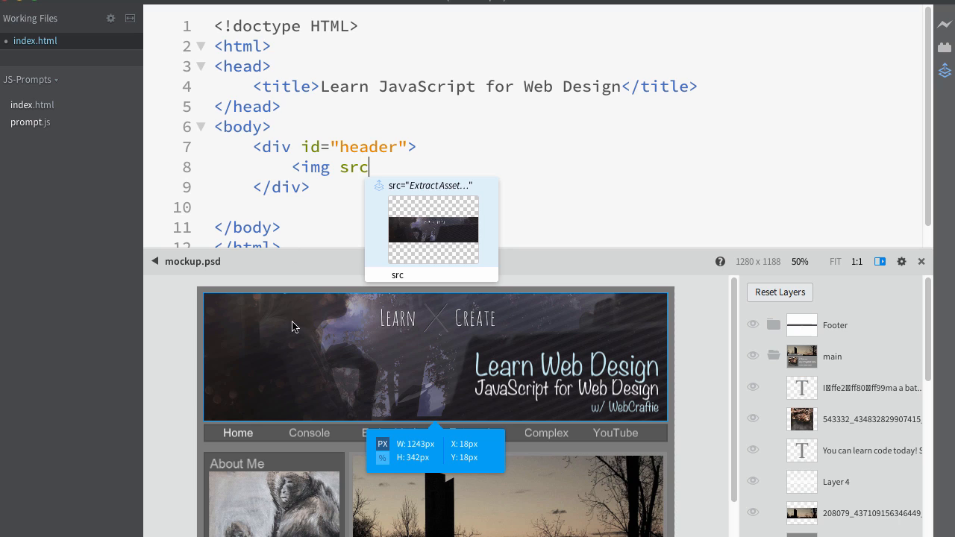
mouse_move(406, 227)
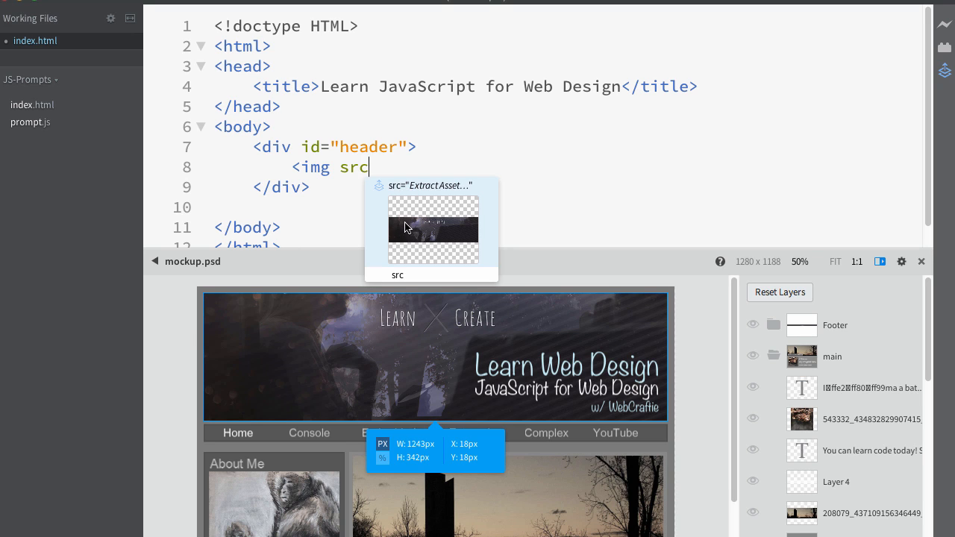
mouse_move(435, 237)
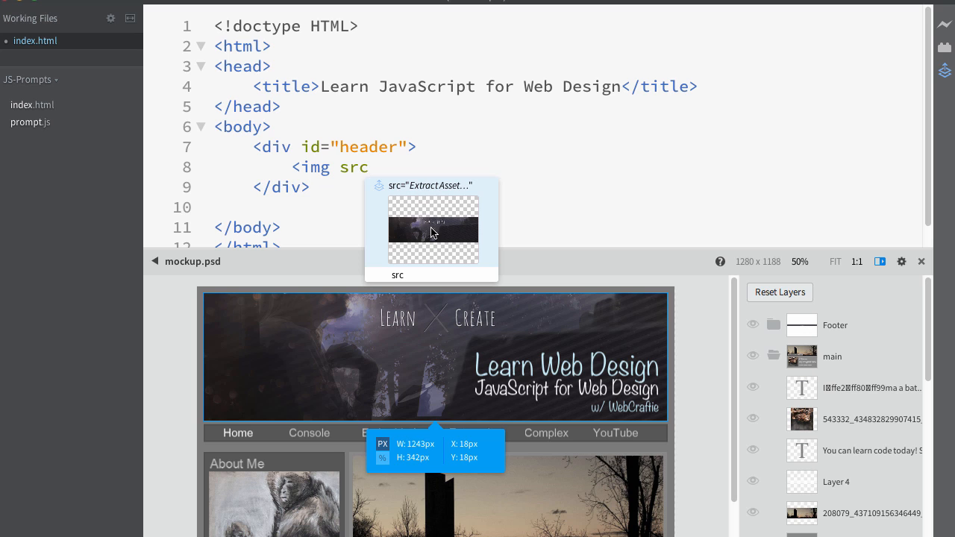
mouse_move(420, 236)
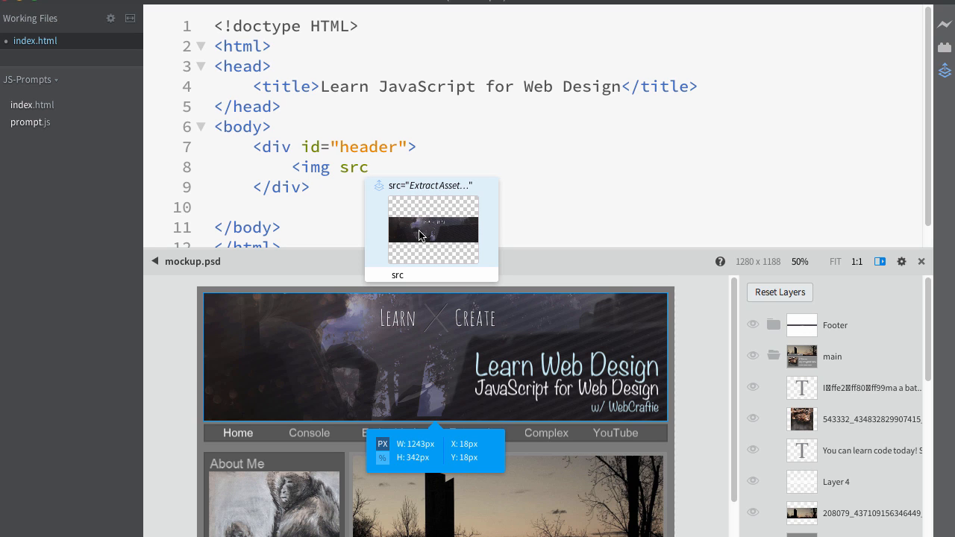
type("images/javascript.png\"")
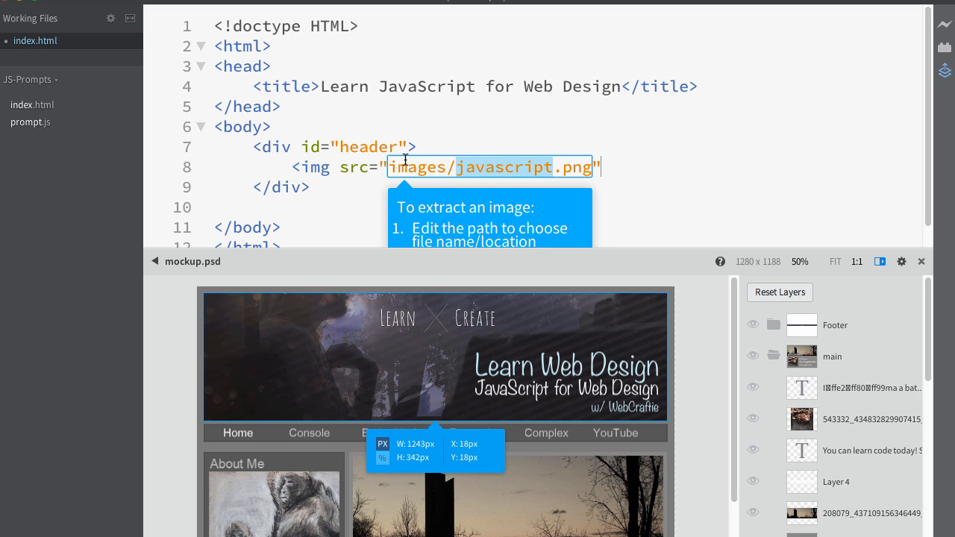
double_click(490, 166)
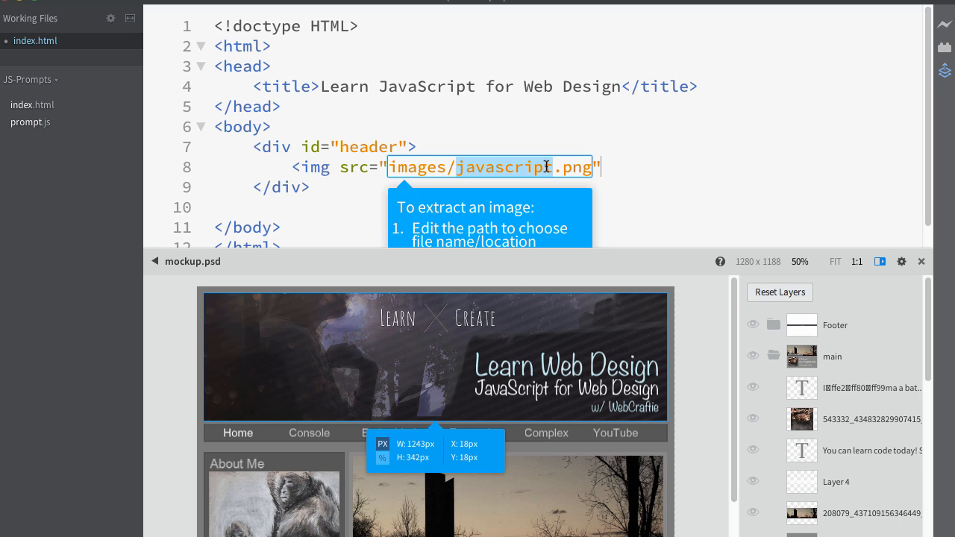
type("learn")
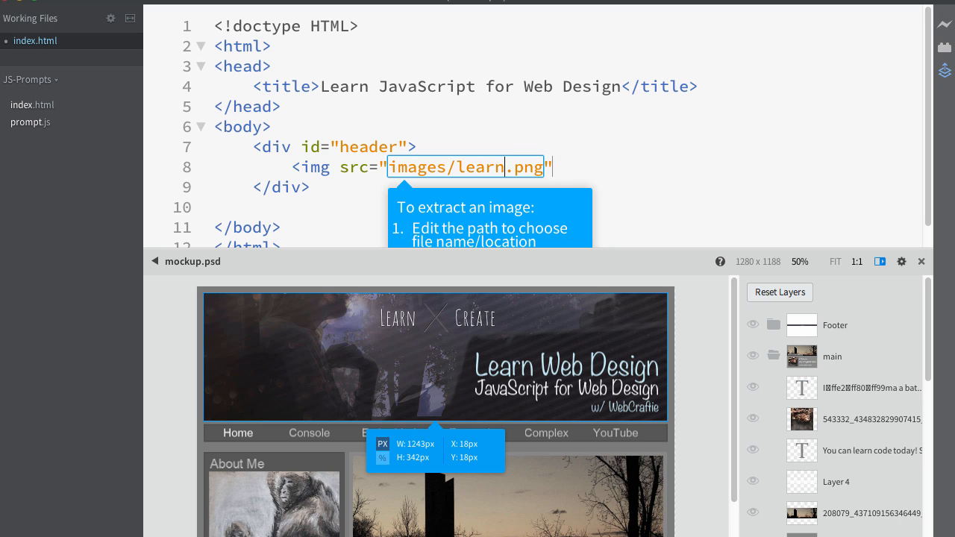
type("-javascript")
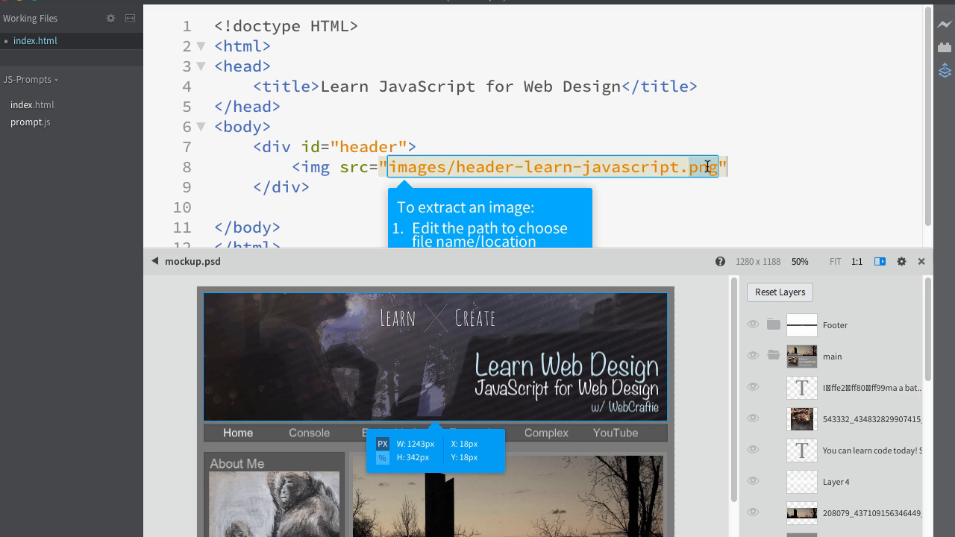
type("jpg")
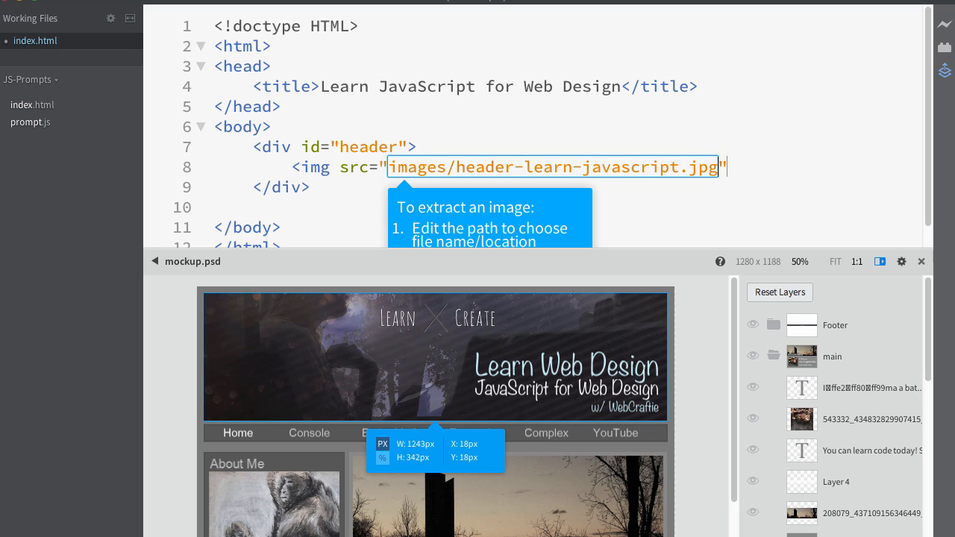
mouse_move(530, 264)
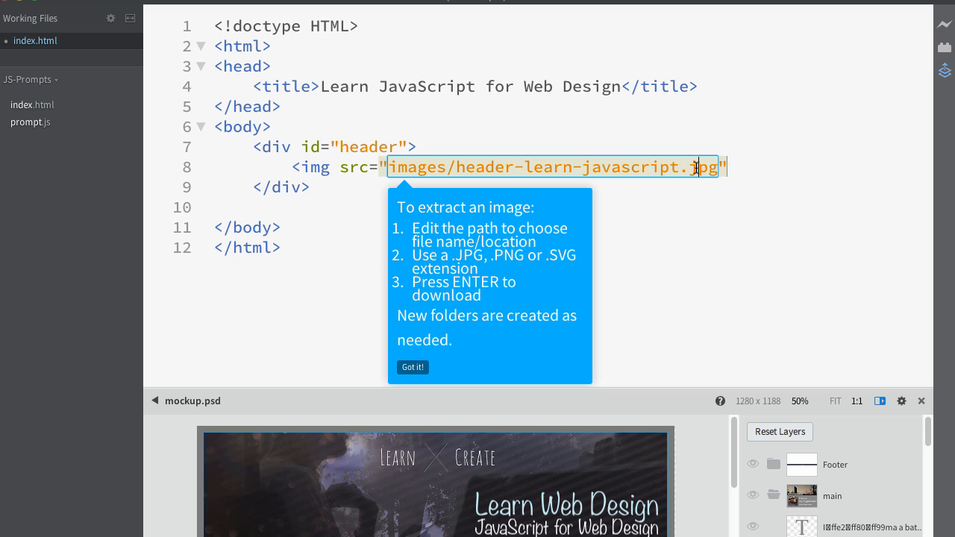
Extract the header image into the images folder, check it, and close the img tag
key("enter")
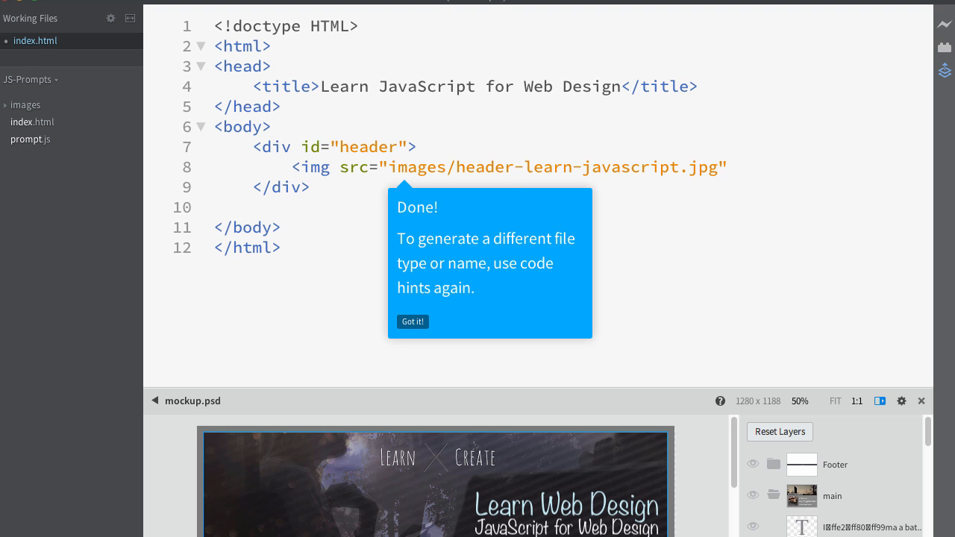
left_click(413, 322)
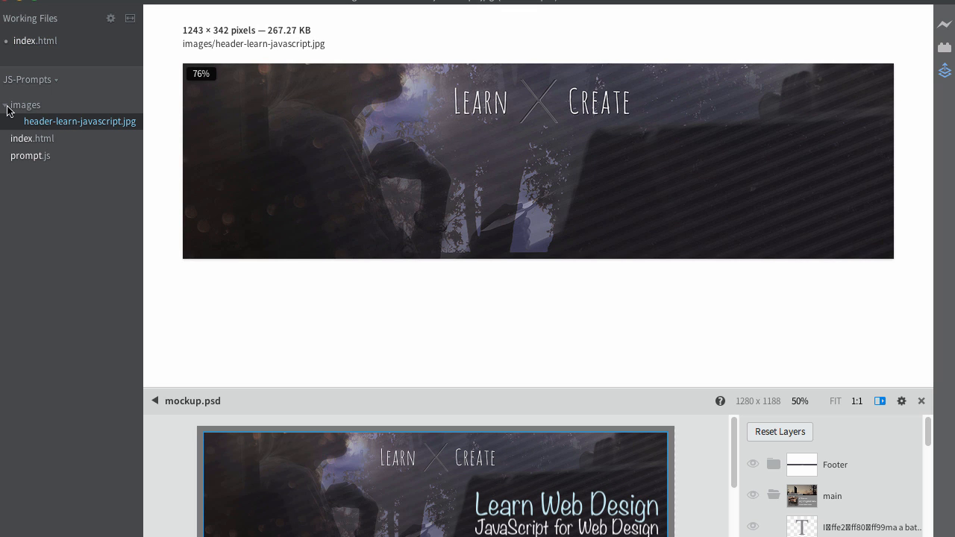
left_click(33, 40)
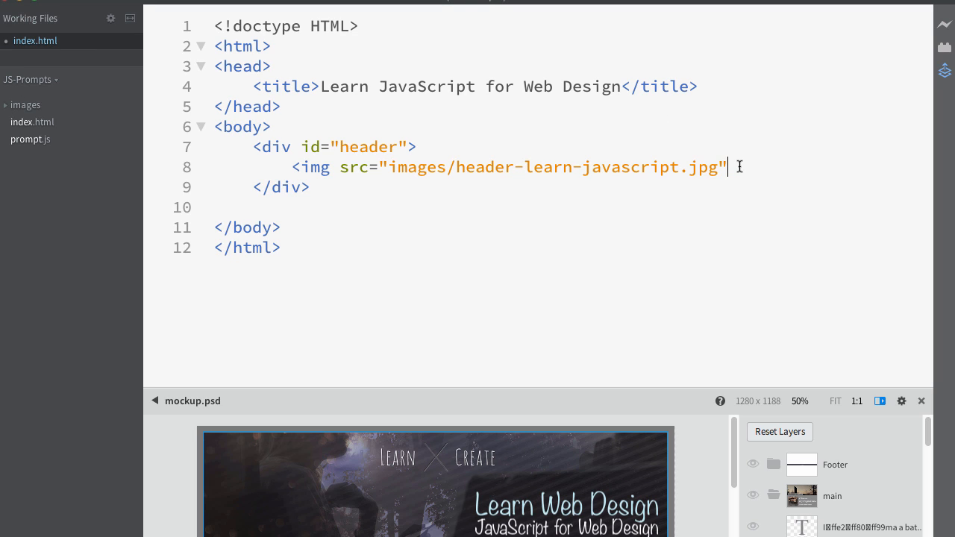
type(">")
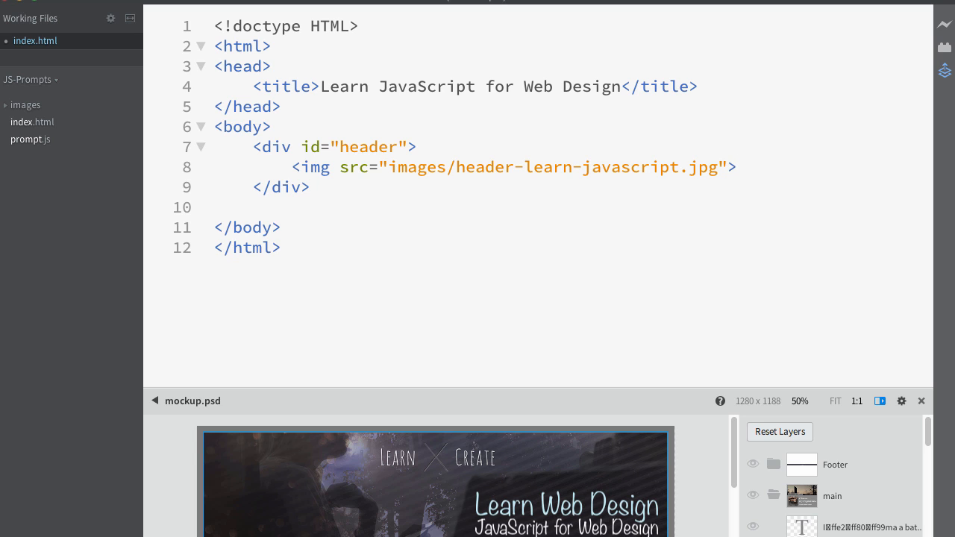
mouse_move(11, 113)
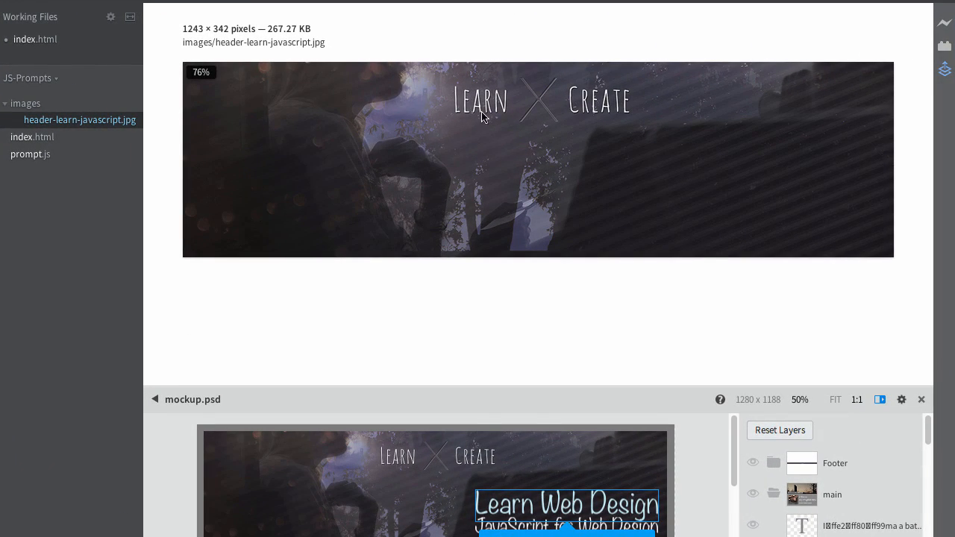
mouse_move(605, 114)
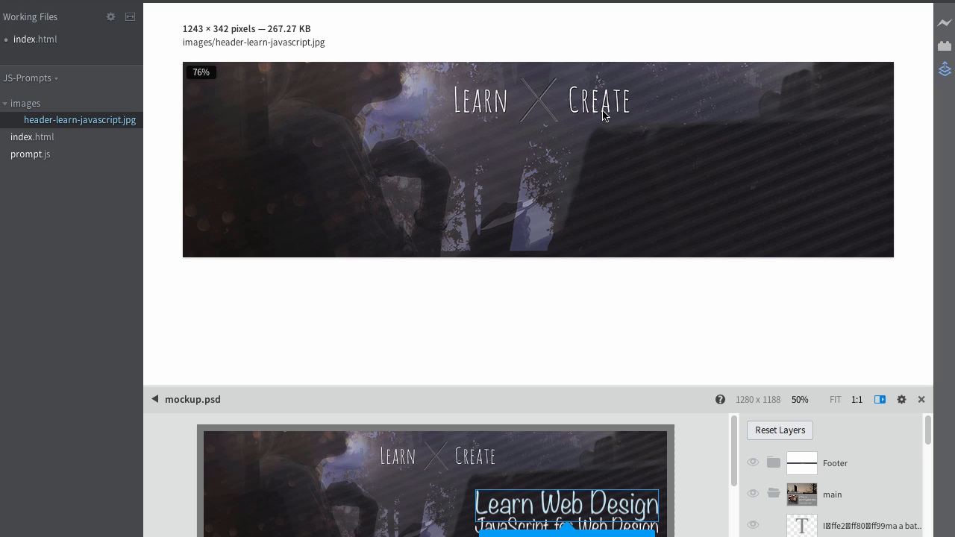
mouse_move(589, 141)
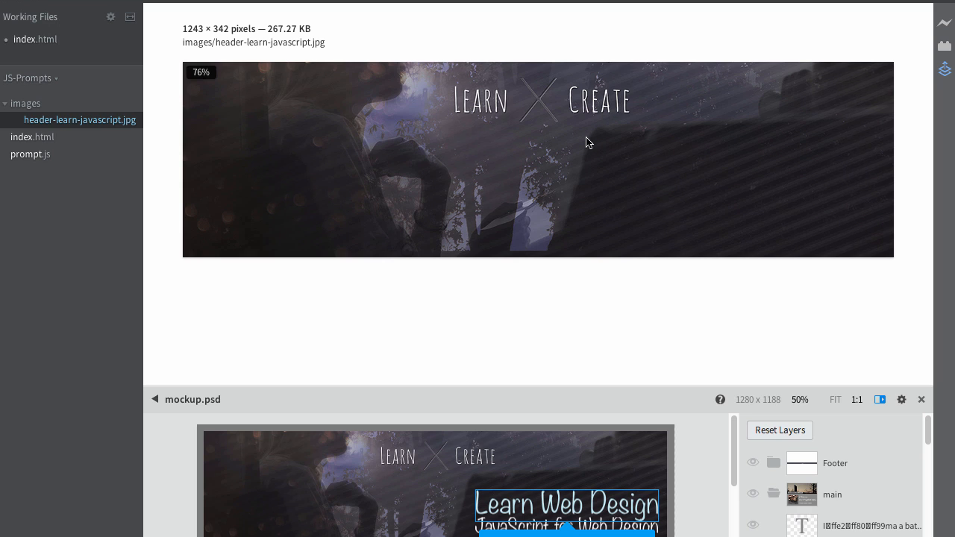
mouse_move(755, 208)
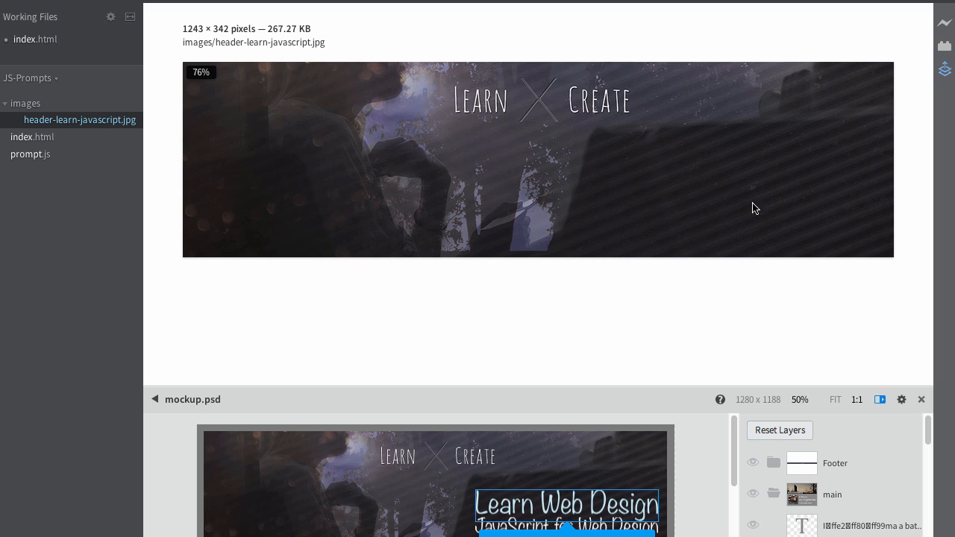
mouse_move(50, 44)
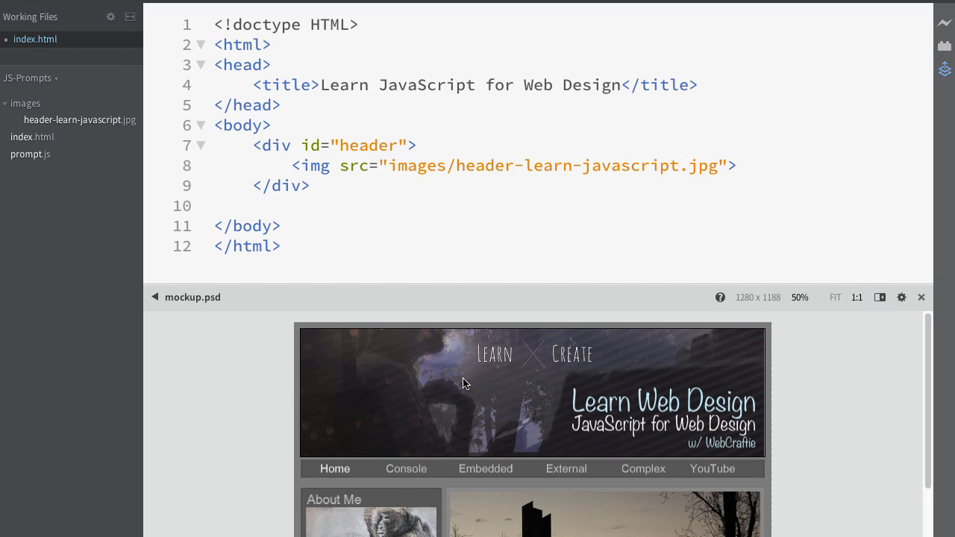
mouse_move(448, 215)
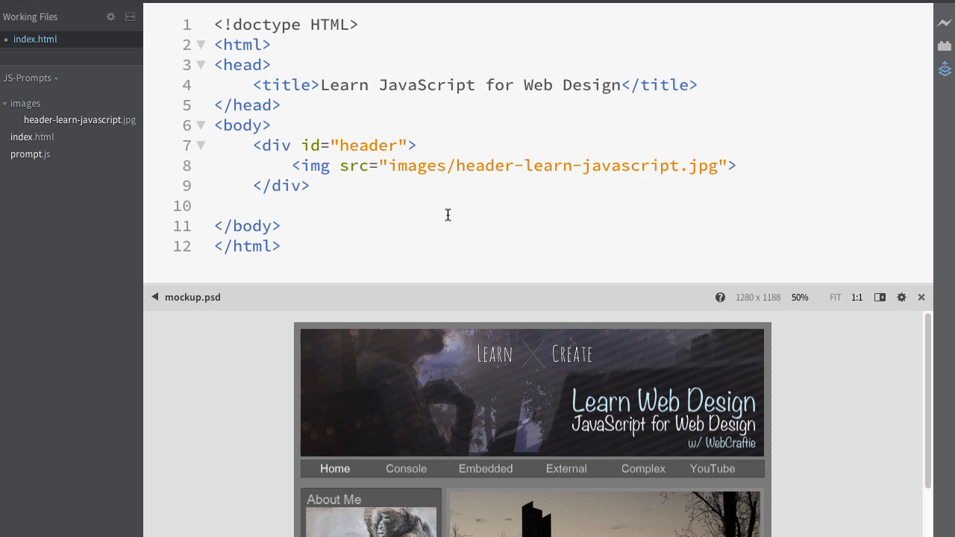
mouse_move(523, 384)
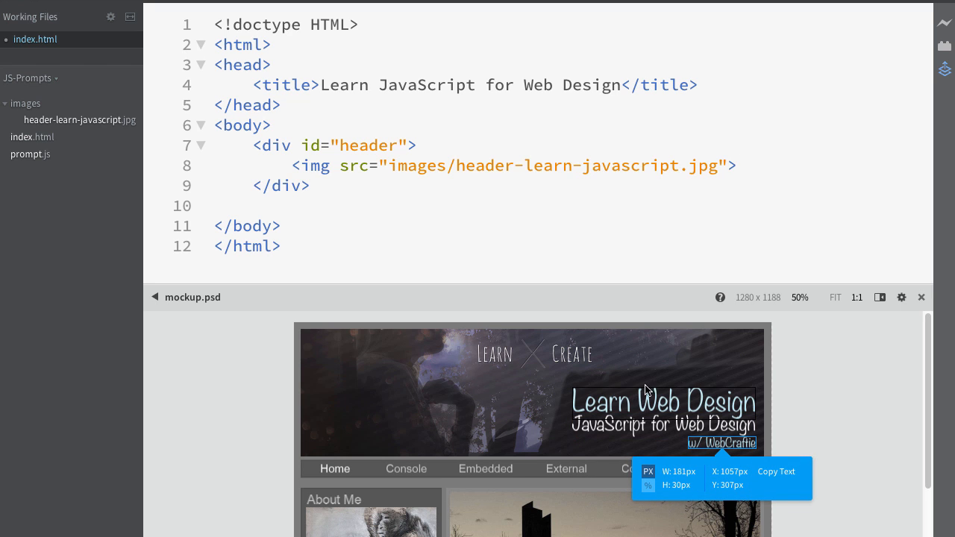
mouse_move(622, 390)
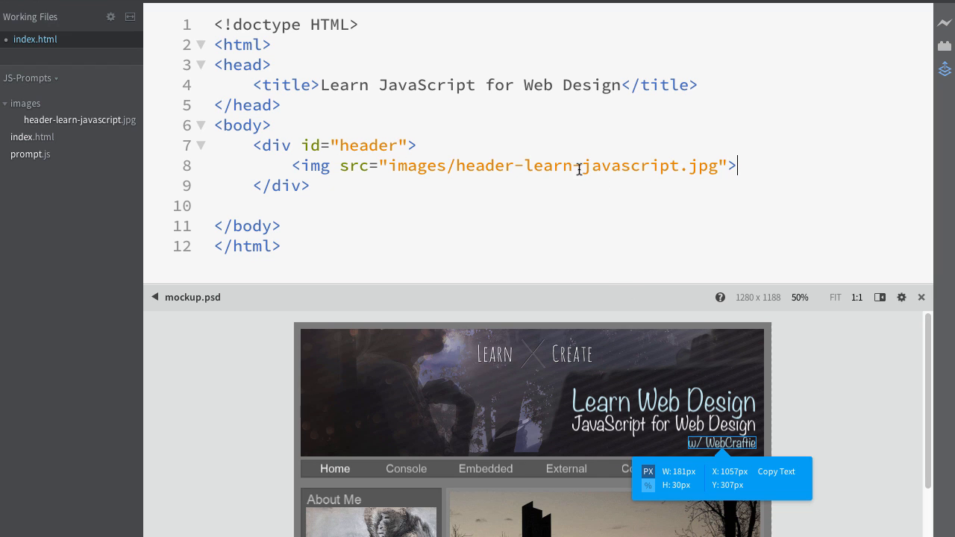
Select the img tag line inside the header div of index.html and remove it
left_click_drag(737, 164, 293, 165)
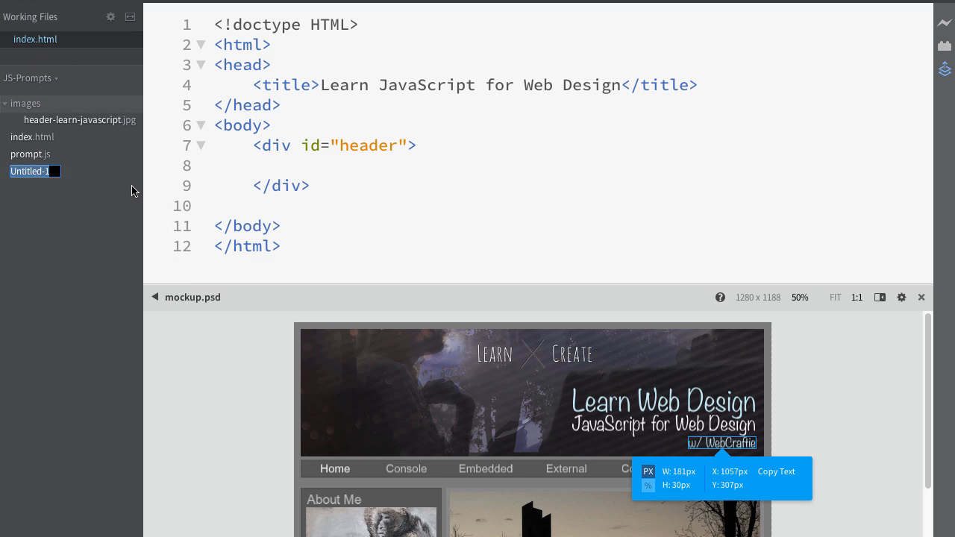
Create stylesheet.css in the project and start an empty .header rule
type("stylesheet")
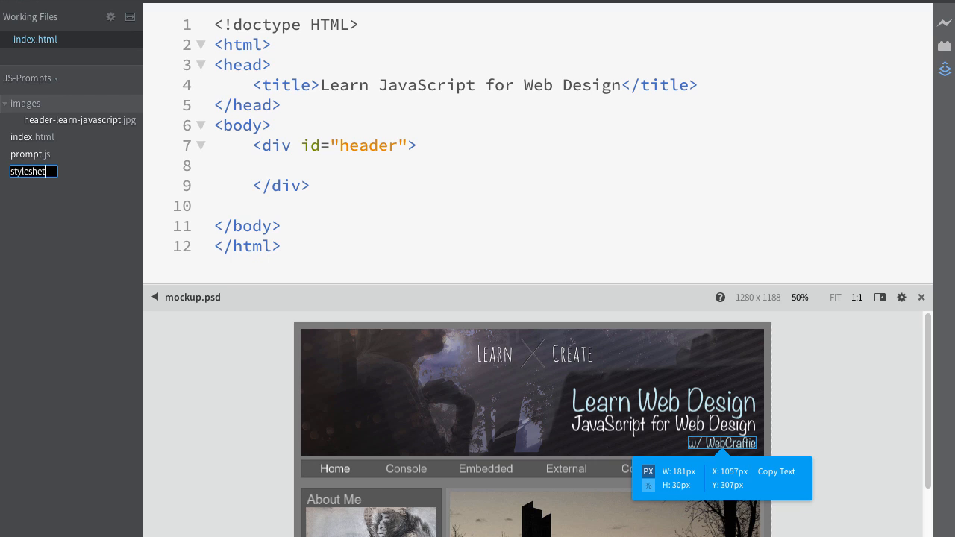
type(".css")
type(".hea")
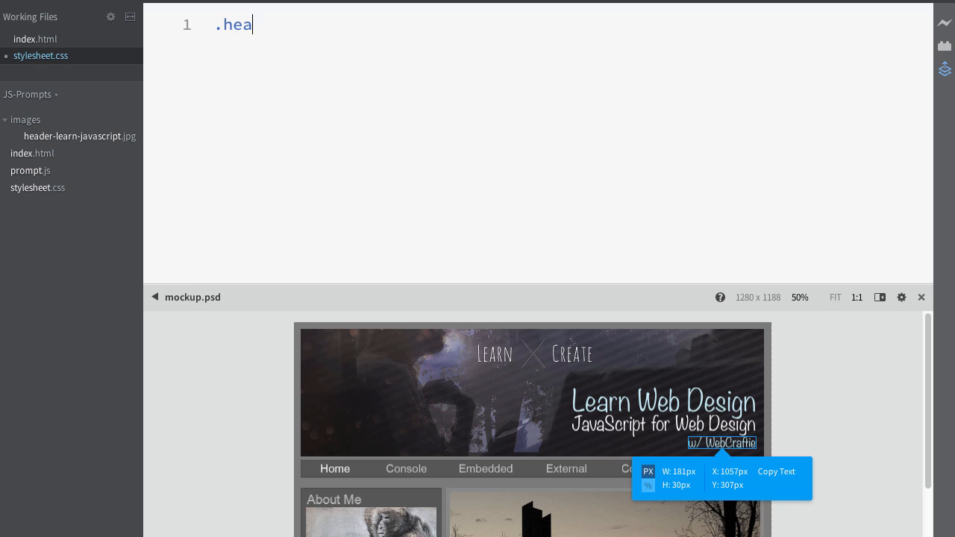
type("der")
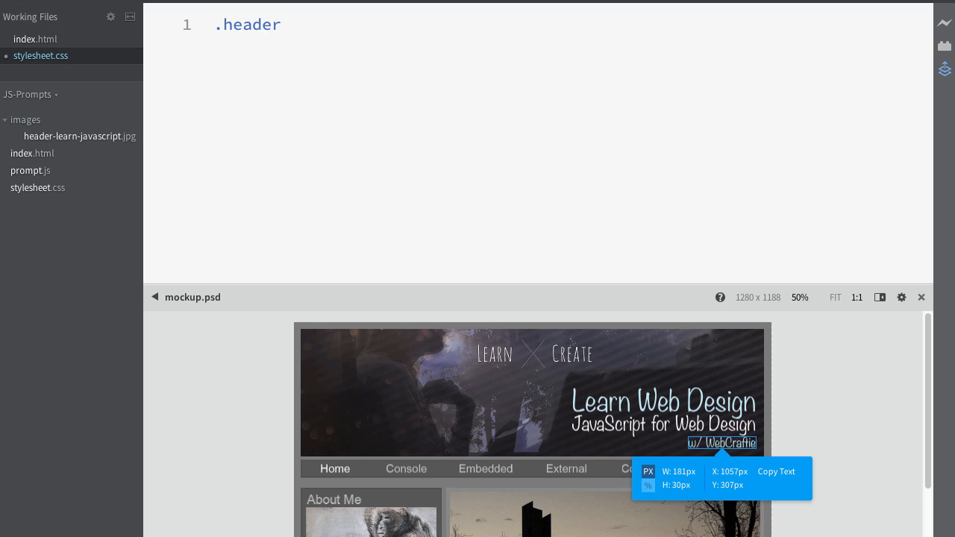
type("{")
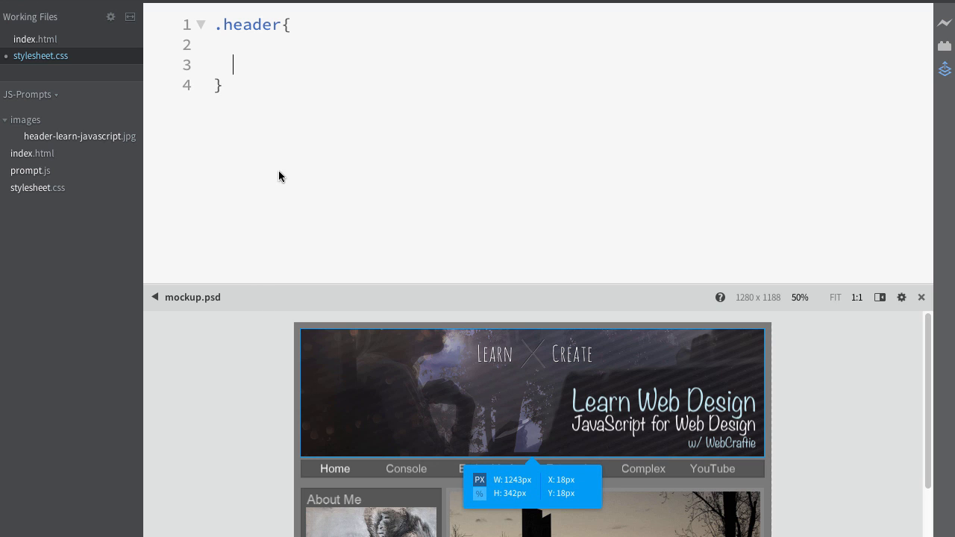
mouse_move(353, 301)
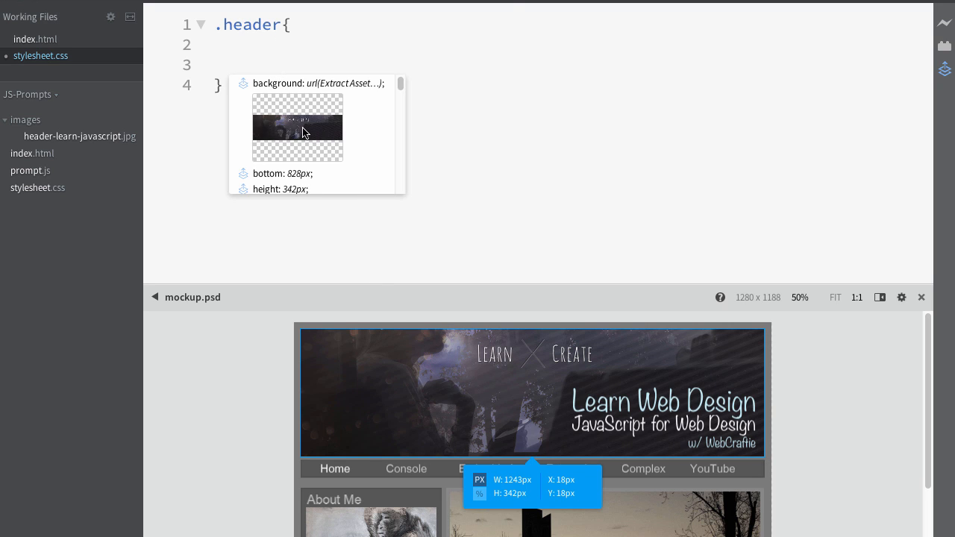
Insert the extracted background hint with path images/header-learn-javascript.jpg into .header
scroll("down", 3)
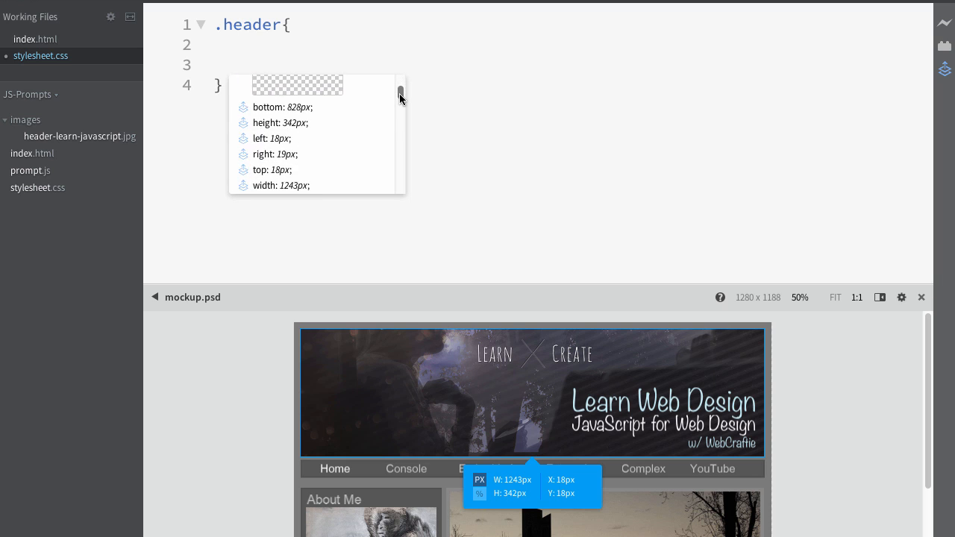
scroll("down", 3)
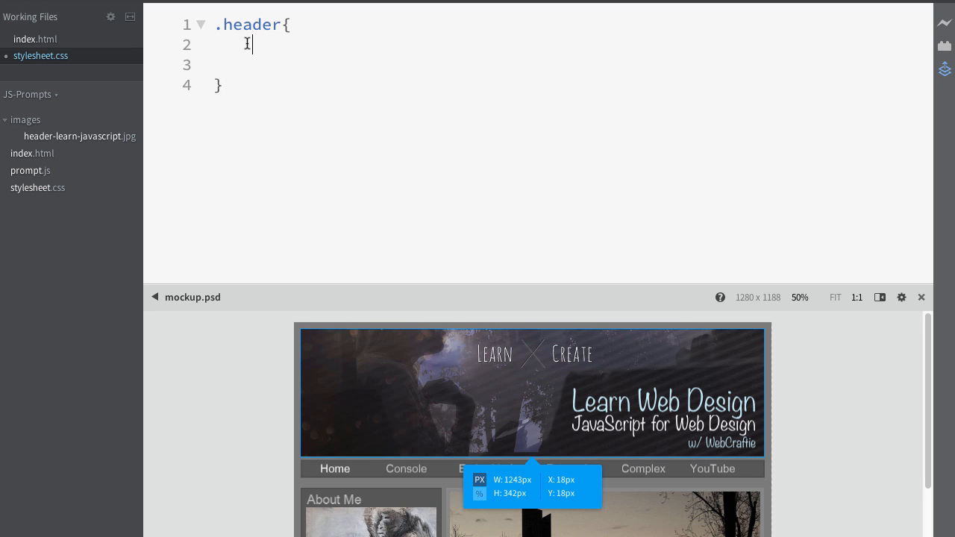
double_click(232, 44)
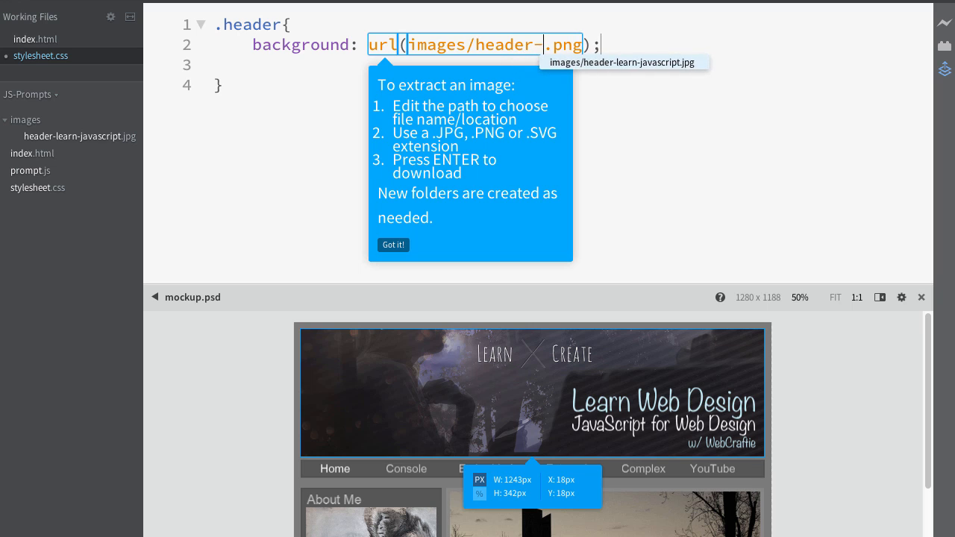
type("javascript")
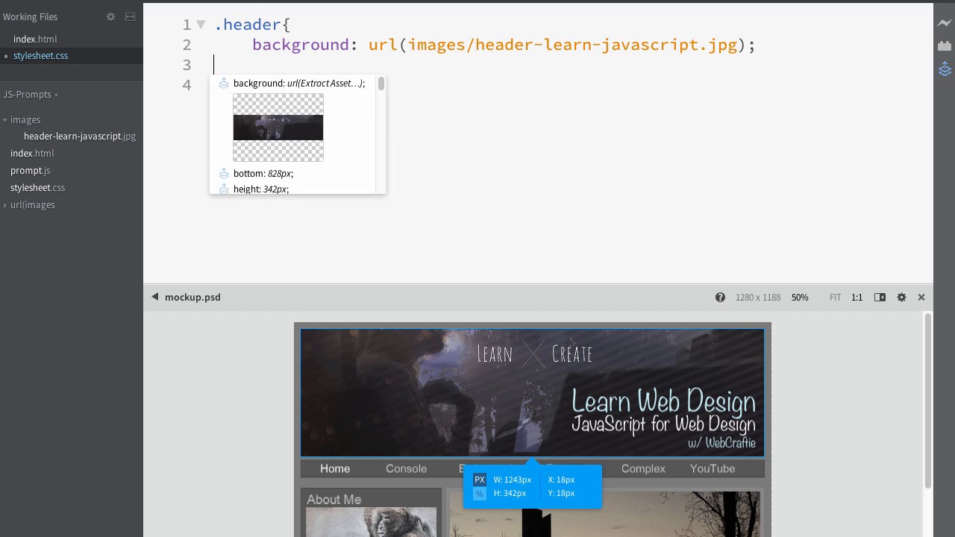
mouse_move(384, 112)
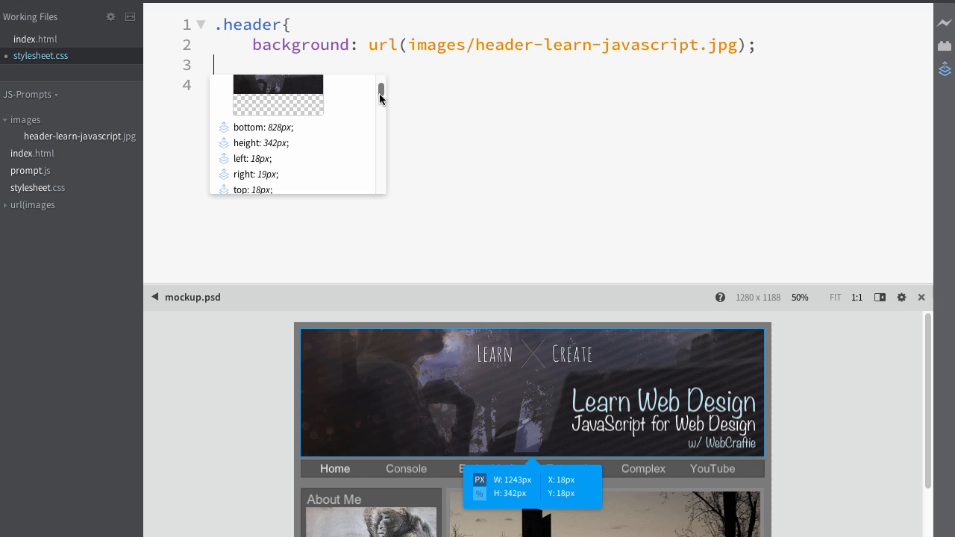
Add height 342px, width 1243px, left 18px and top 18px to .header
type("height: 342px;")
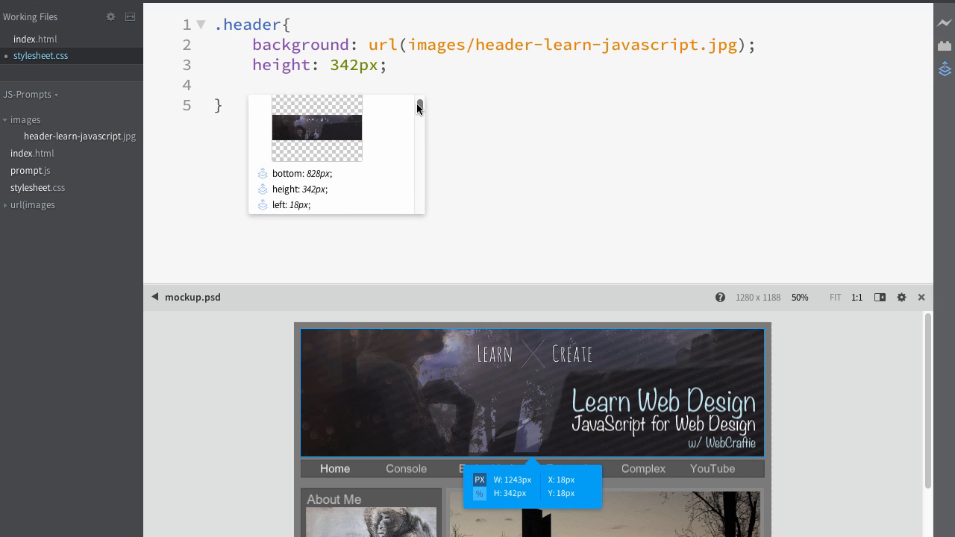
type("width: 1243px;")
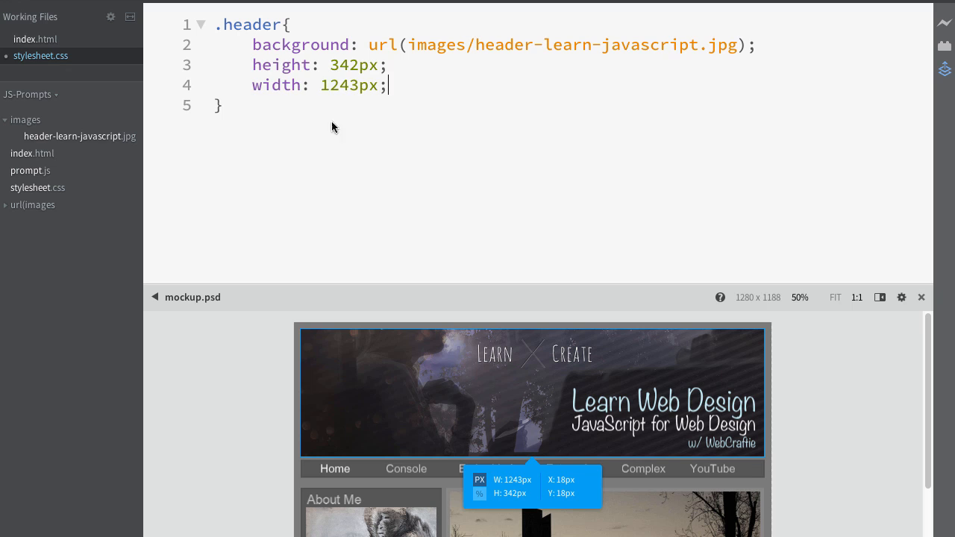
key("enter")
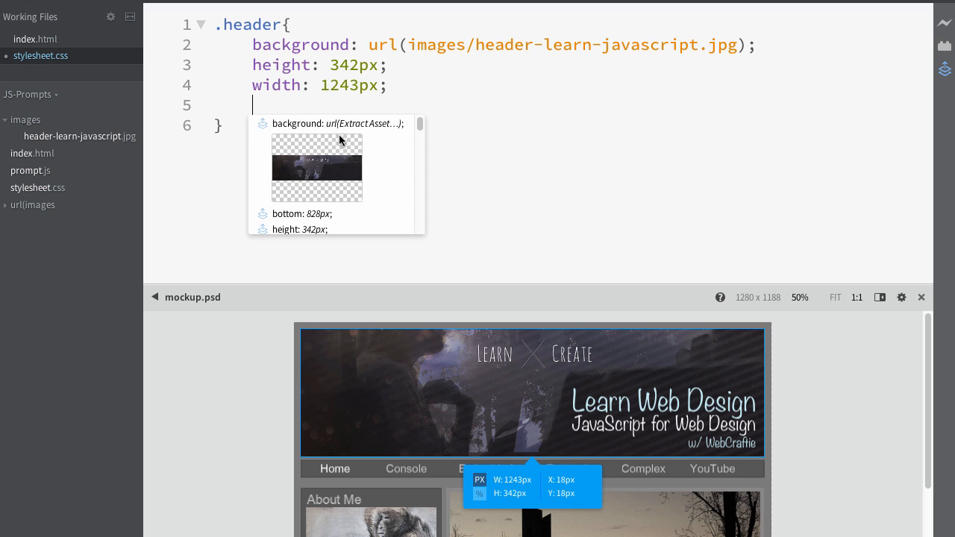
scroll("down", 3)
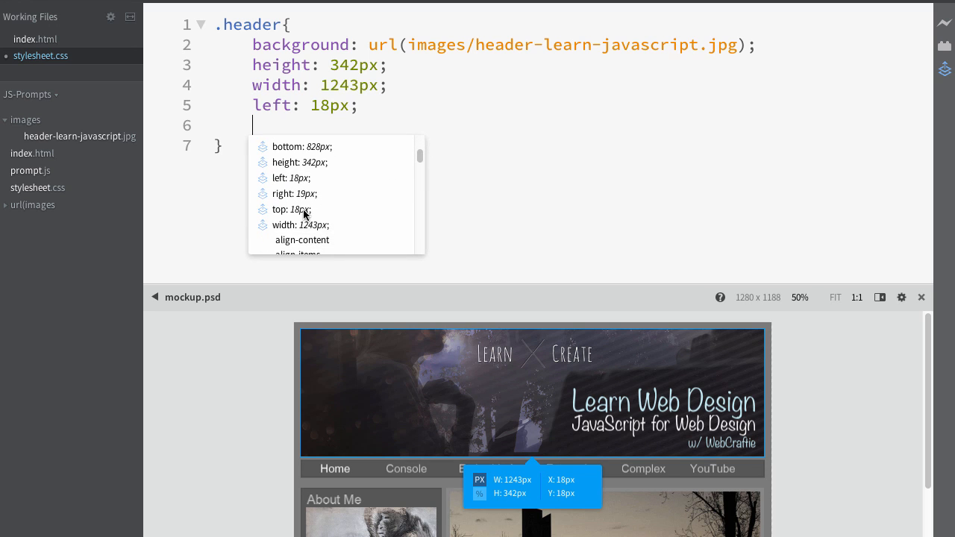
scroll("down", 3)
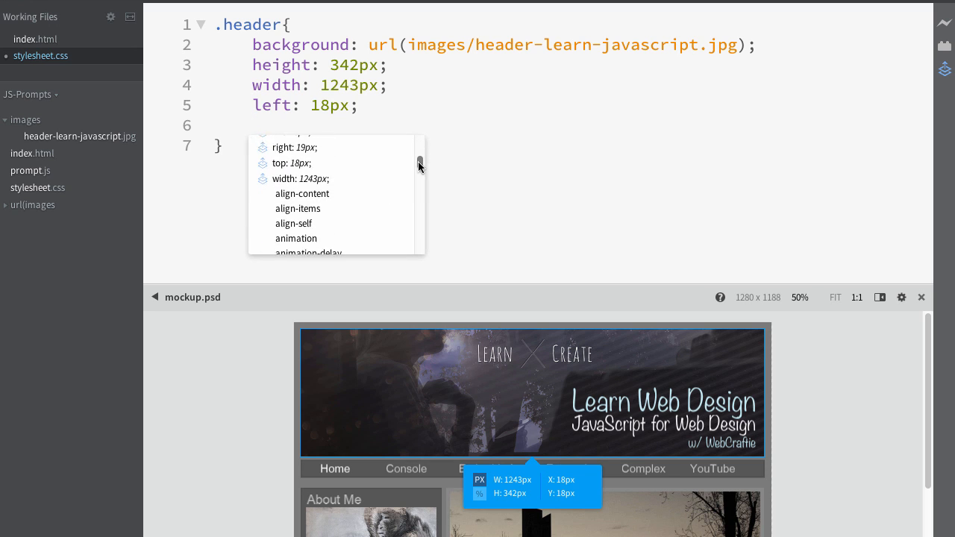
scroll("down", 3)
type("top: 18px;")
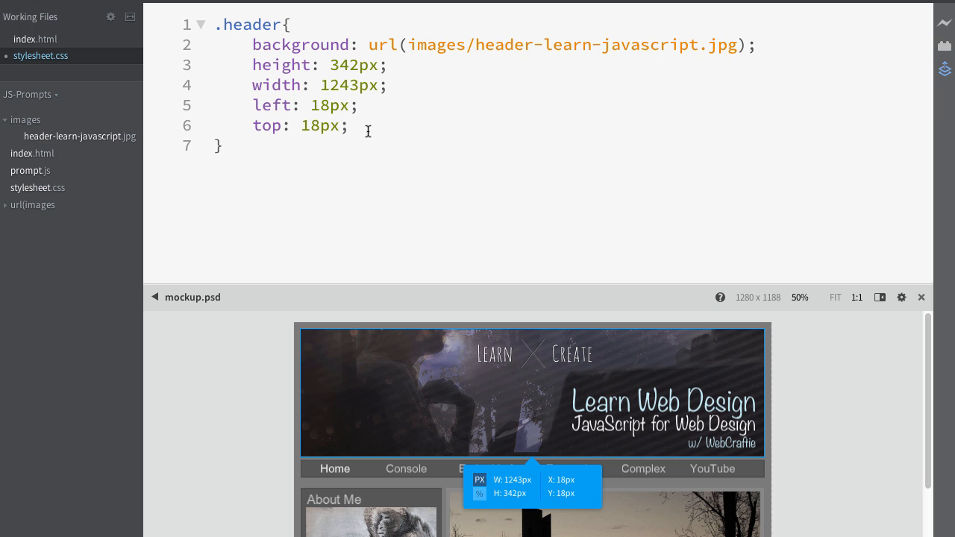
left_click(36, 39)
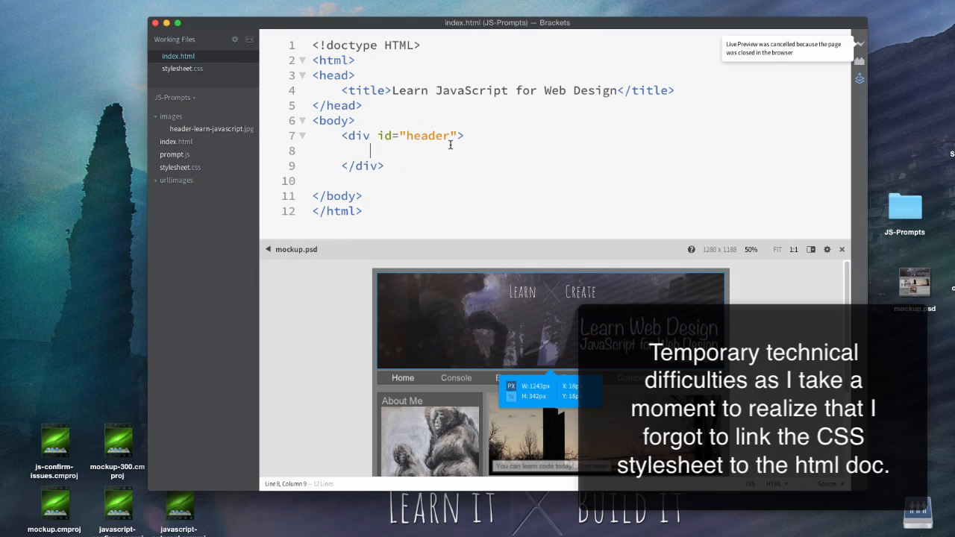
Add a link tag with type text/css and href stylesheet.css to index.html's head
type("tacos")
type("<link")
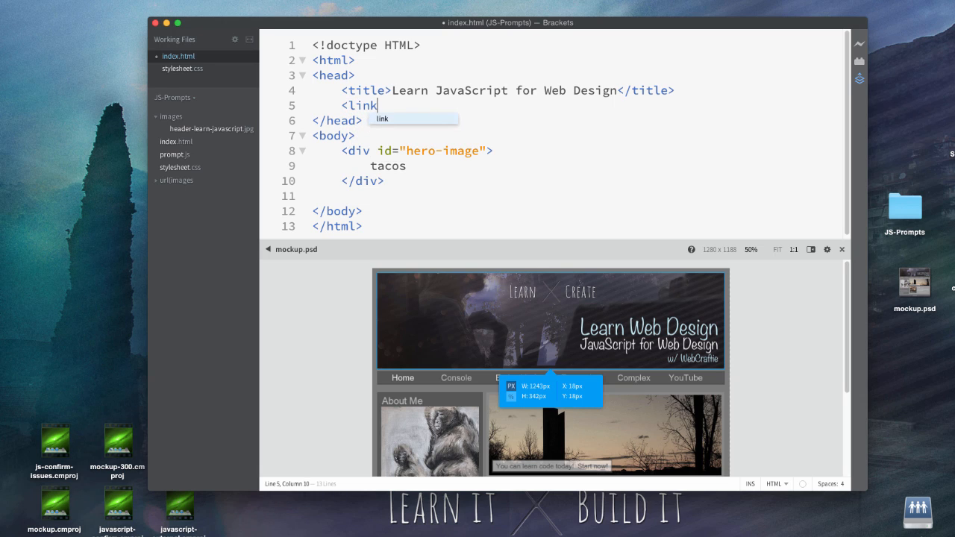
type("type")
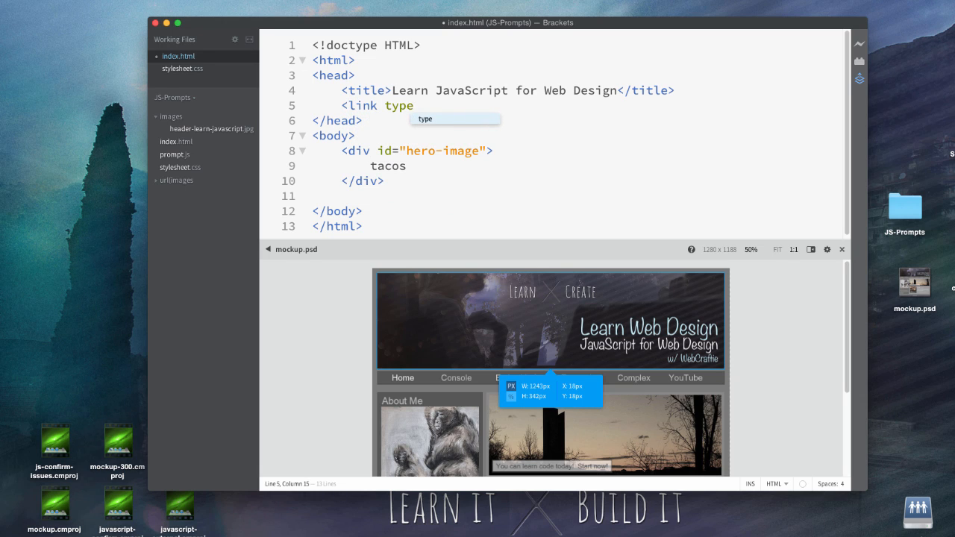
type("=\"text/css\"")
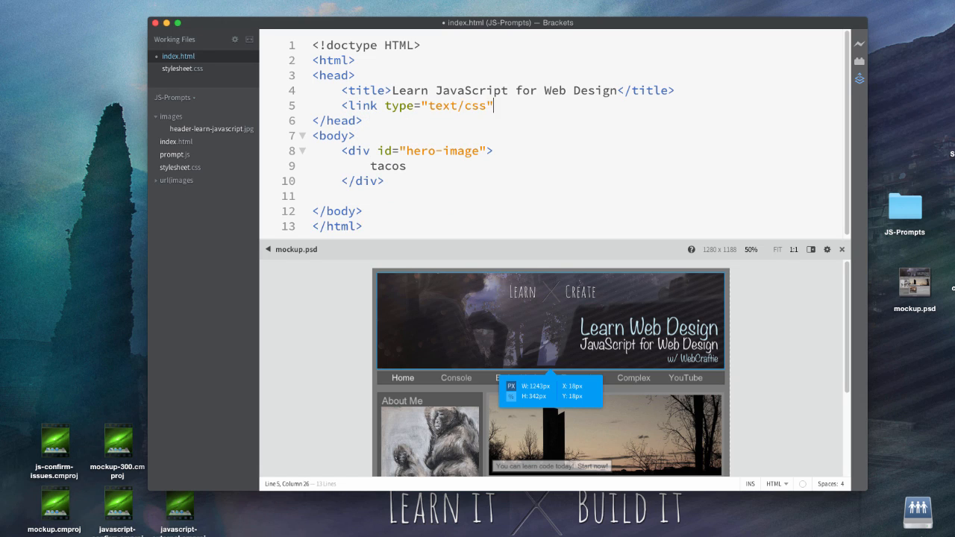
type("hre")
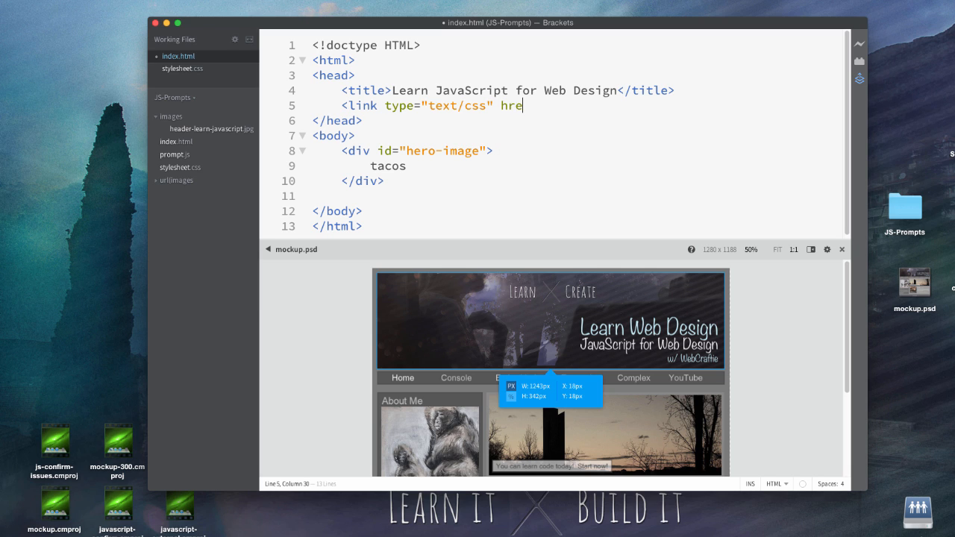
type("f=\"")
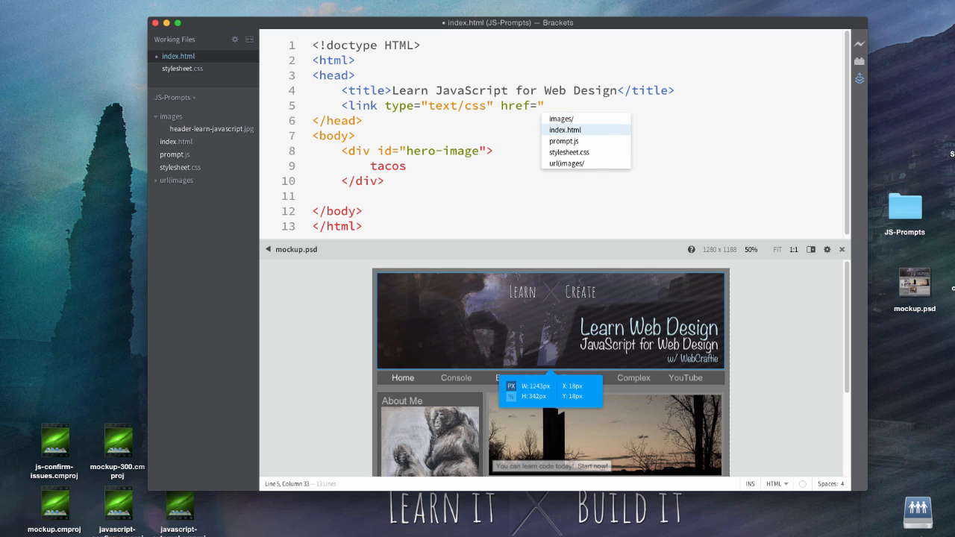
left_click(568, 151)
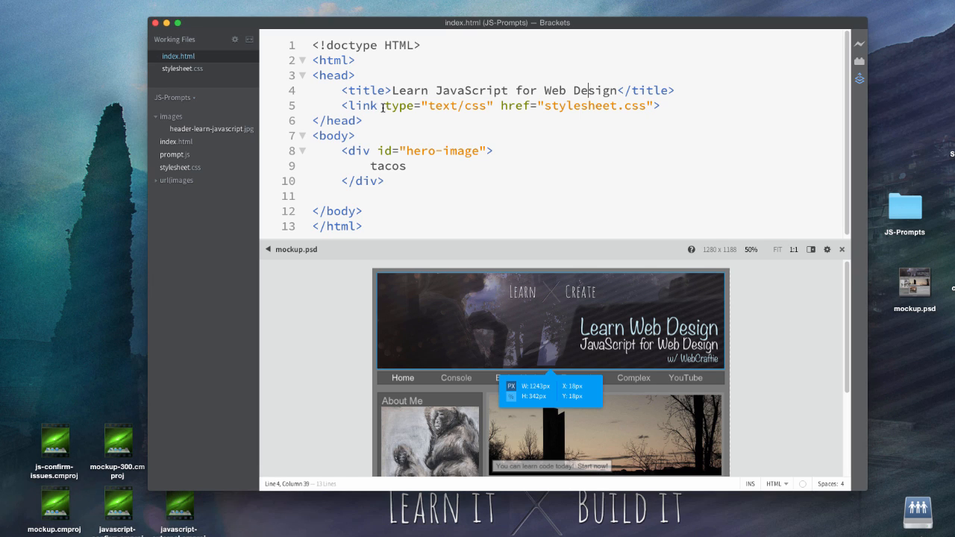
type("rel=\"stylesheet")
left_click(578, 166)
type("&")
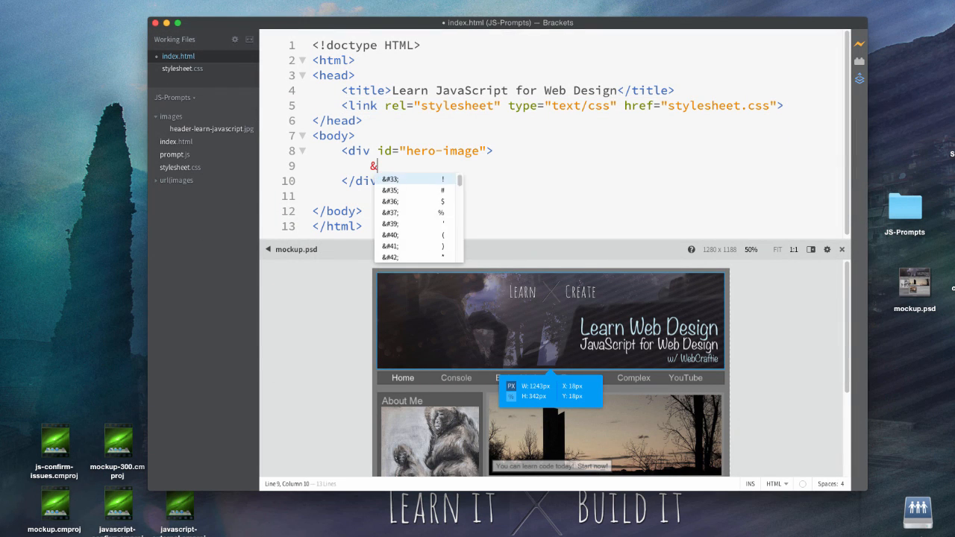
type("n")
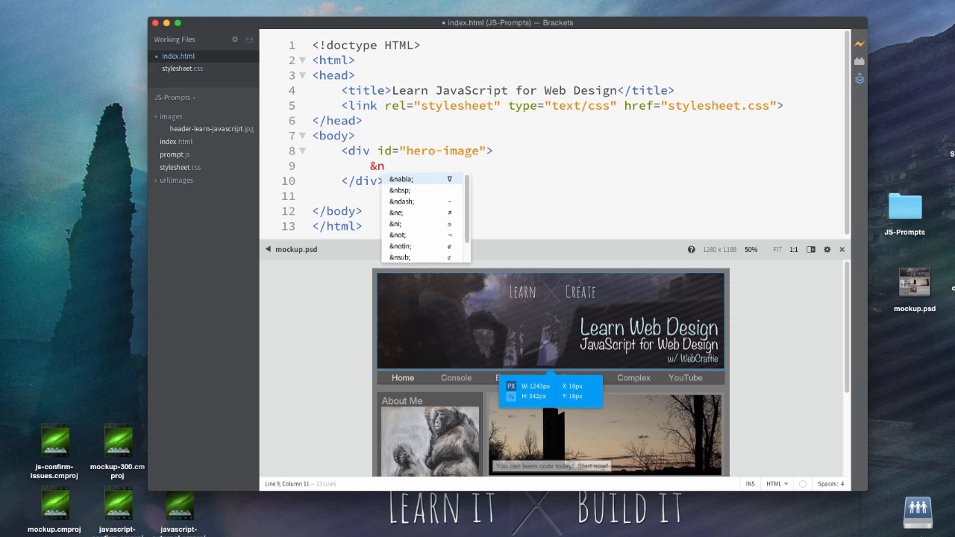